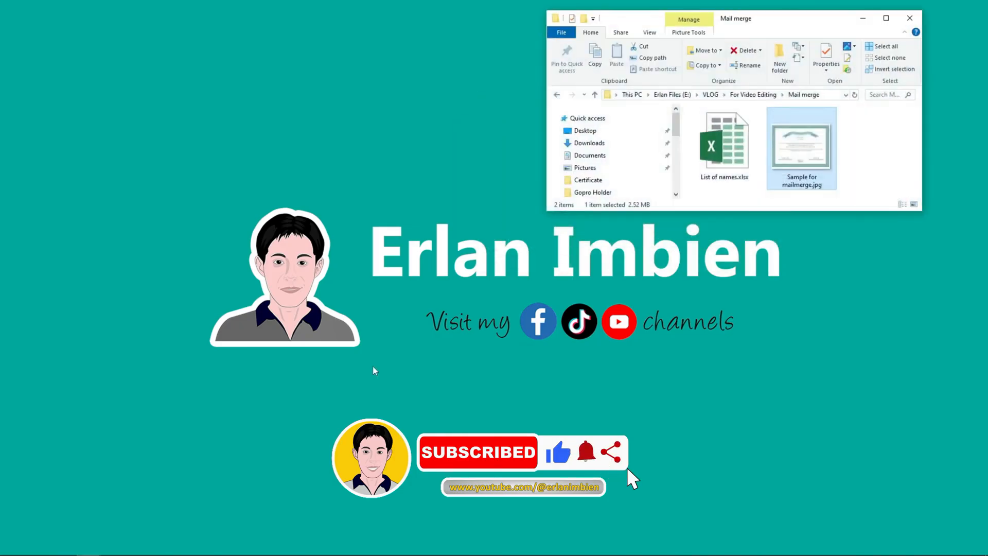
Open List of names.xlsx from the Mail merge folder and launch Word to its start screen
{"action": "double_click", "coordinate": [801, 145]}
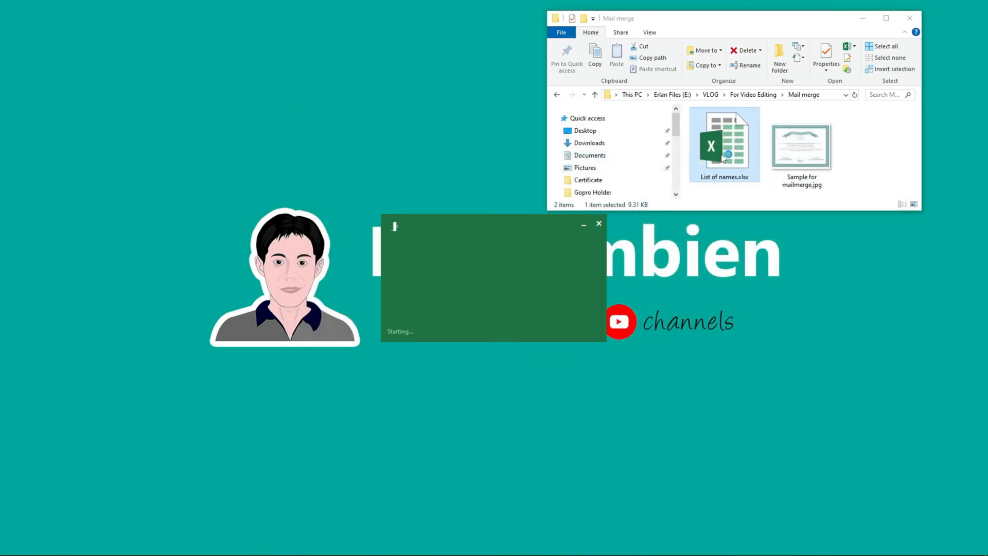
{"action": "double_click", "coordinate": [723, 144]}
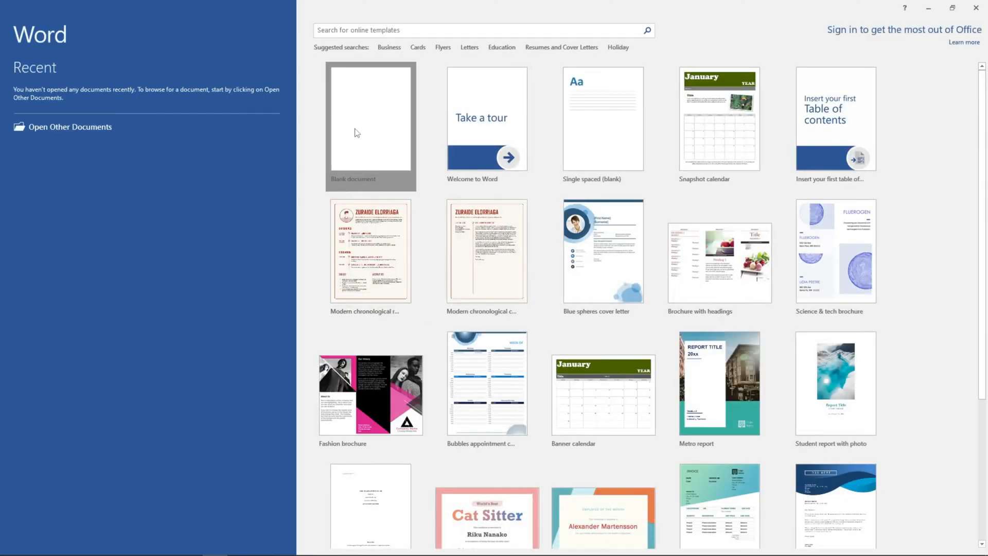
Create a new blank document and bring up its Layout page settings for landscape orientation
{"action": "left_click", "coordinate": [371, 120]}
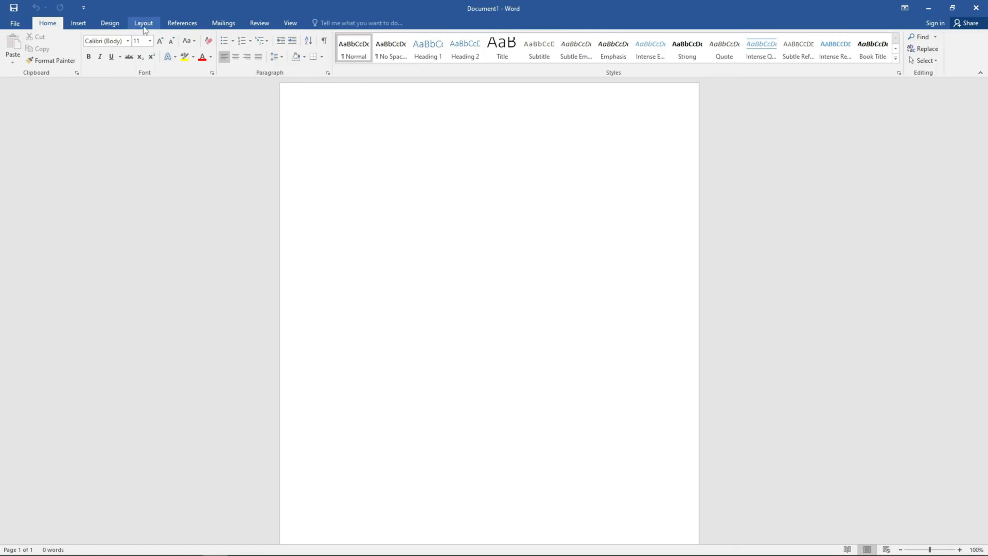
{"action": "left_click", "coordinate": [143, 23]}
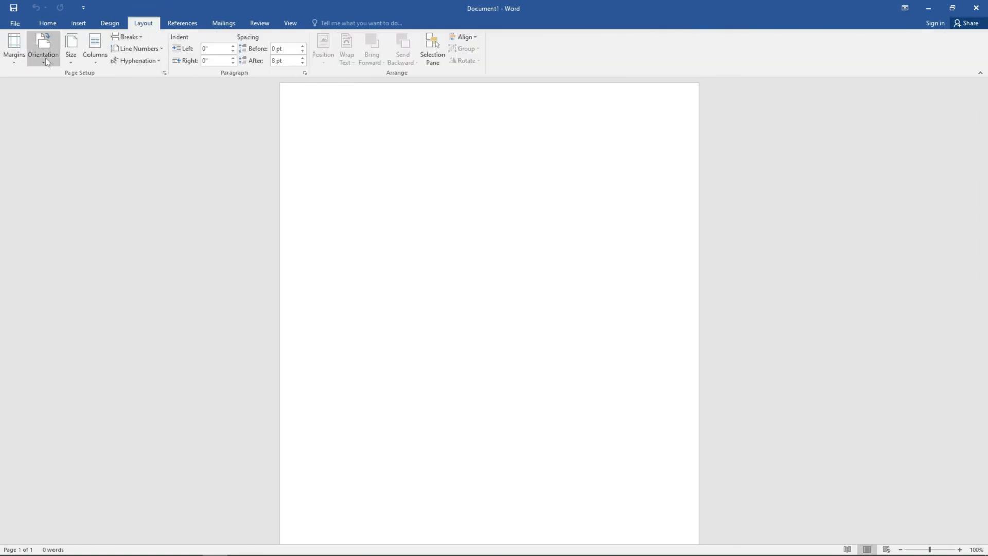
{"action": "mouse_move", "coordinate": [53, 101]}
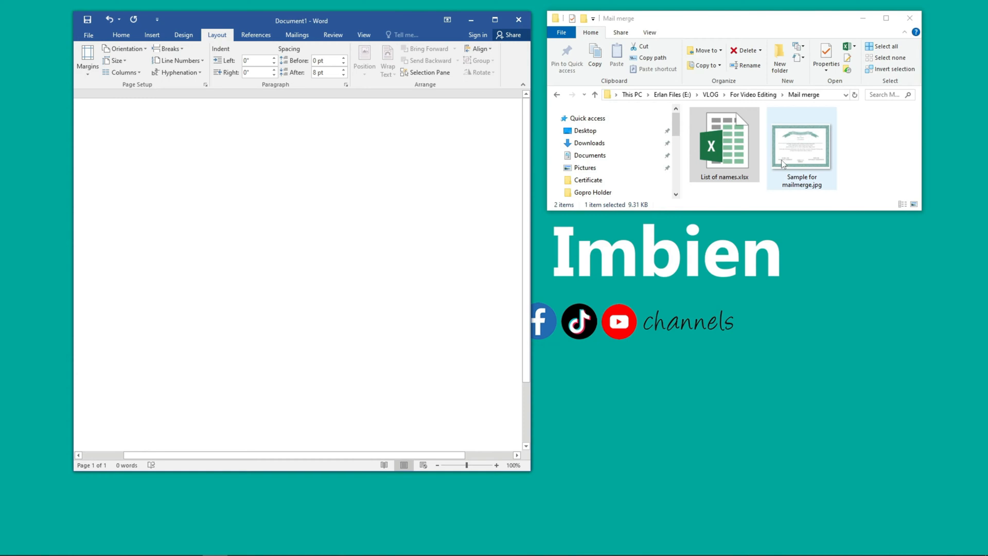
Bring Sample for mailmerge.jpg into the maximized document and centre the image horizontally
{"action": "left_click", "coordinate": [801, 144]}
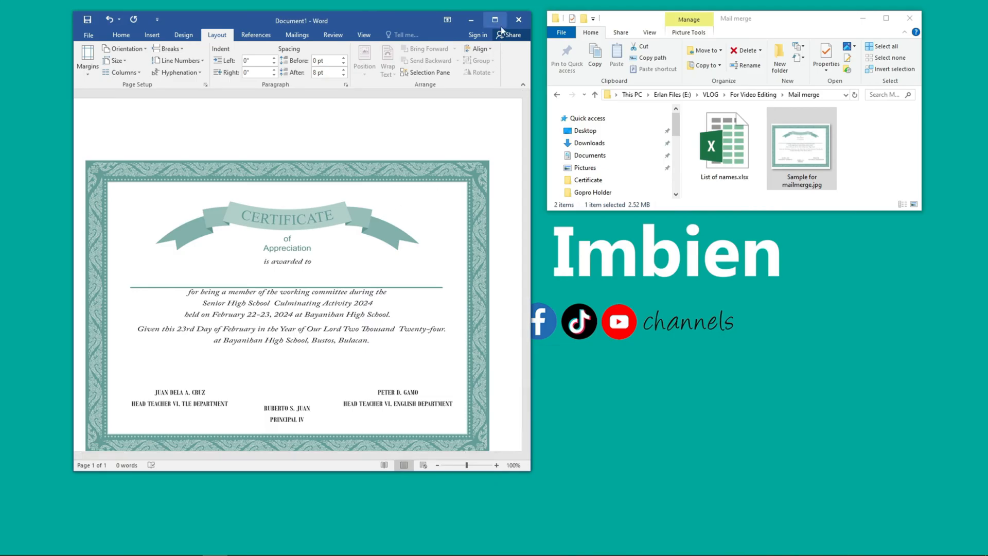
{"action": "left_click", "coordinate": [496, 20]}
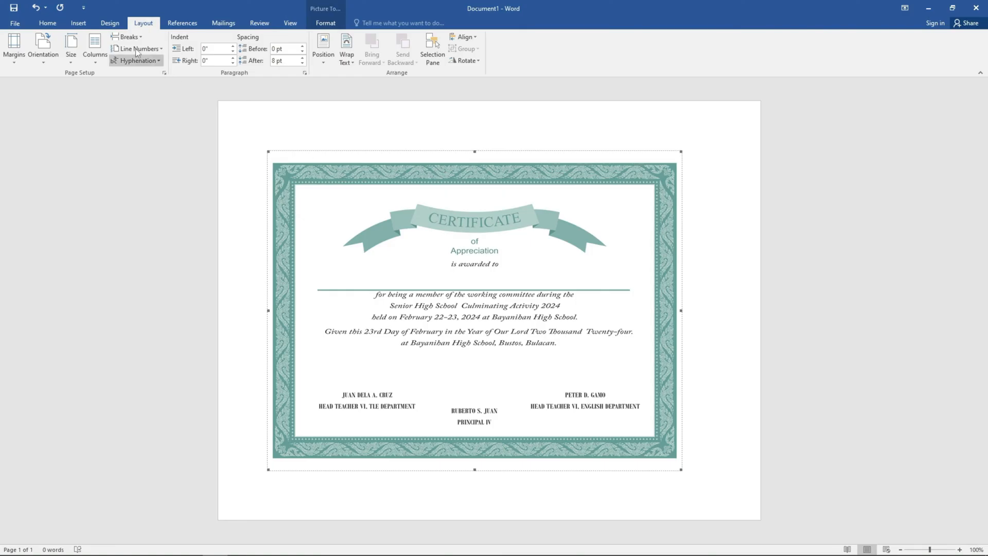
{"action": "left_click", "coordinate": [47, 23]}
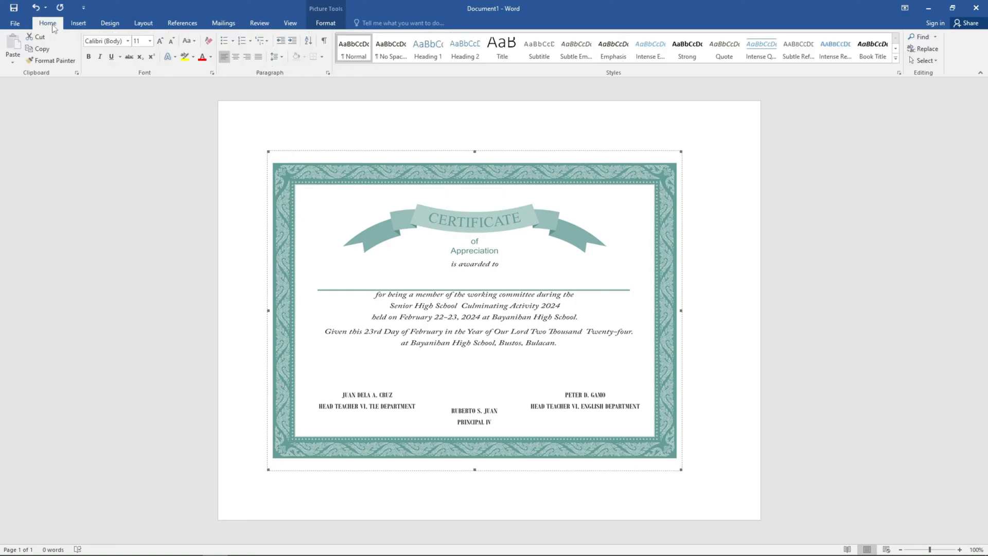
{"action": "left_click", "coordinate": [235, 56]}
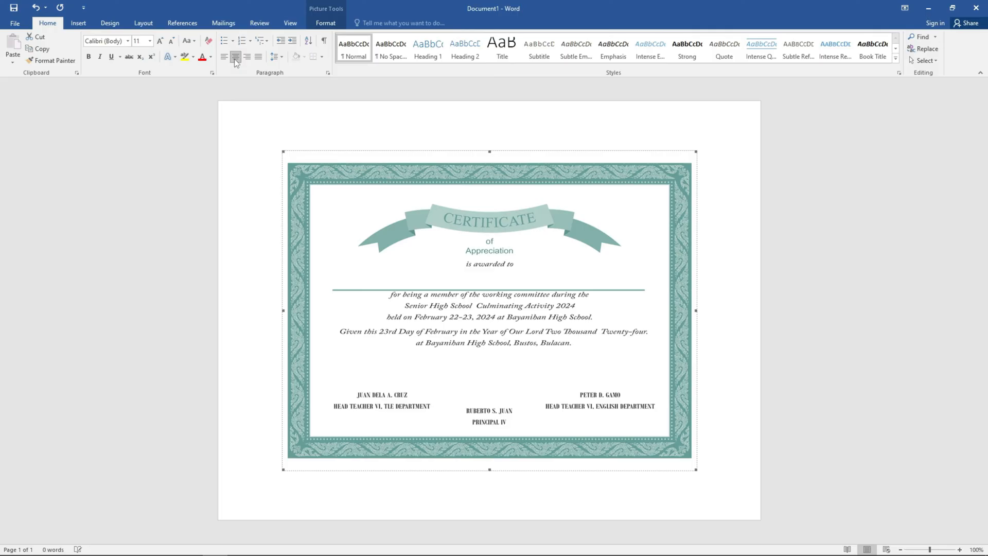
{"action": "left_click", "coordinate": [79, 23]}
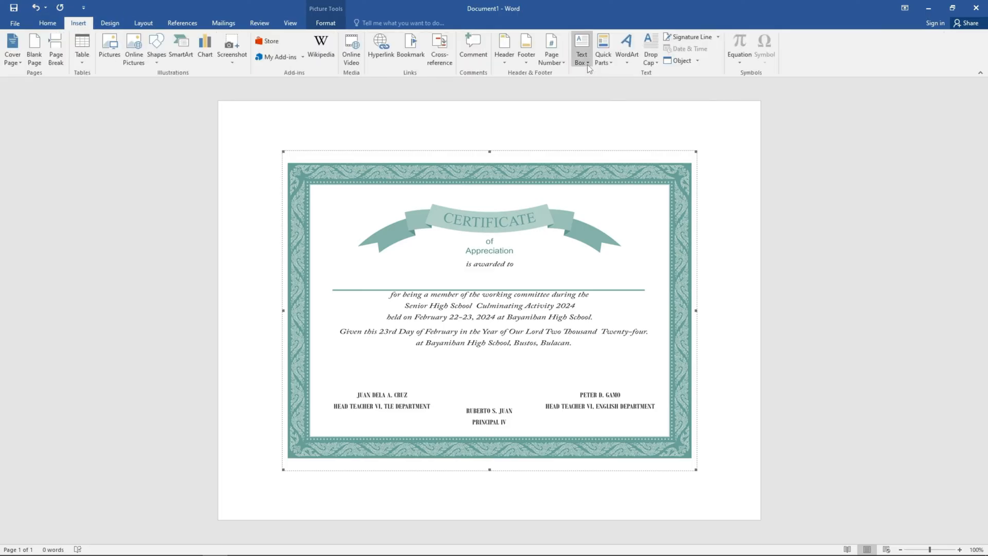
Insert a simple text box set In Front of Text, with Line set to No line
{"action": "left_click", "coordinate": [581, 48]}
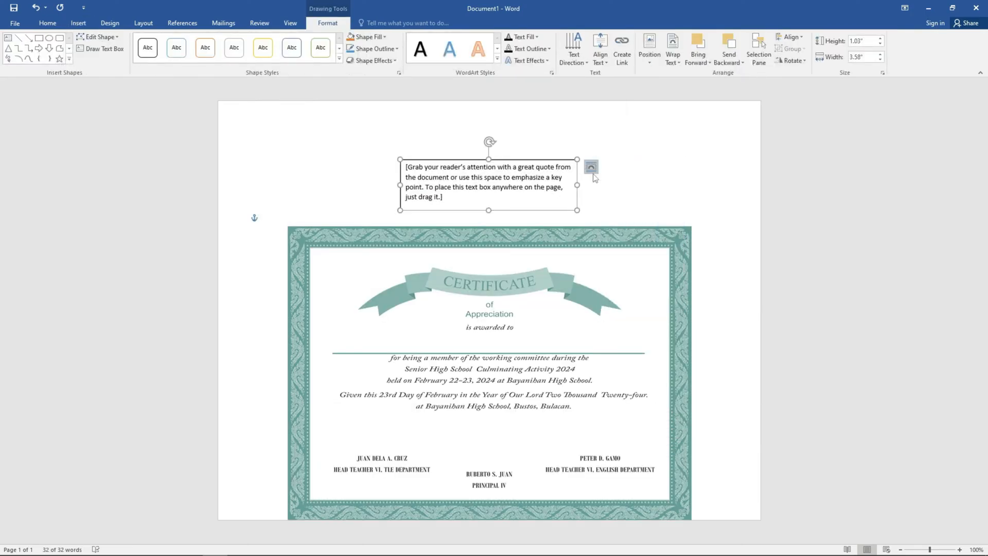
{"action": "left_click", "coordinate": [591, 167]}
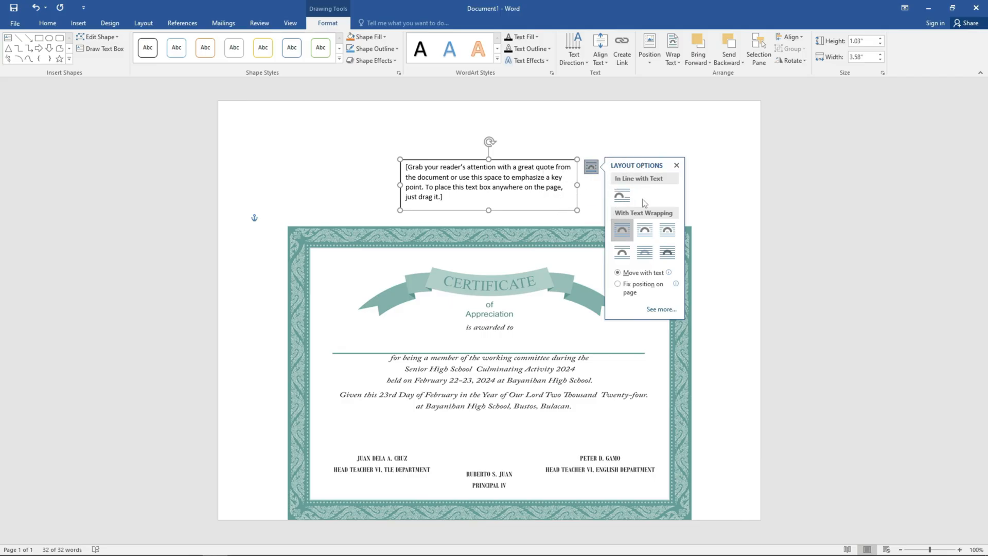
{"action": "mouse_move", "coordinate": [667, 253]}
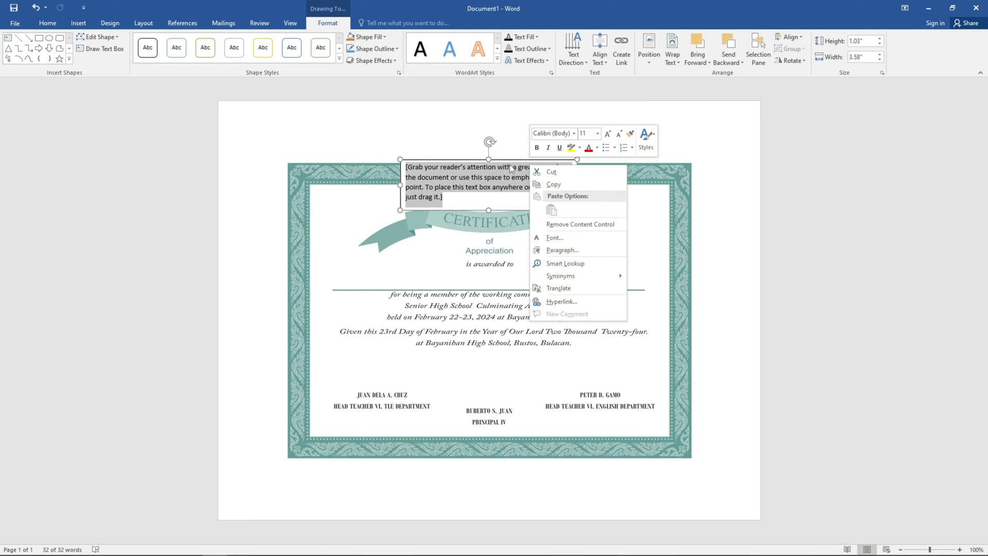
{"action": "right_click", "coordinate": [488, 210]}
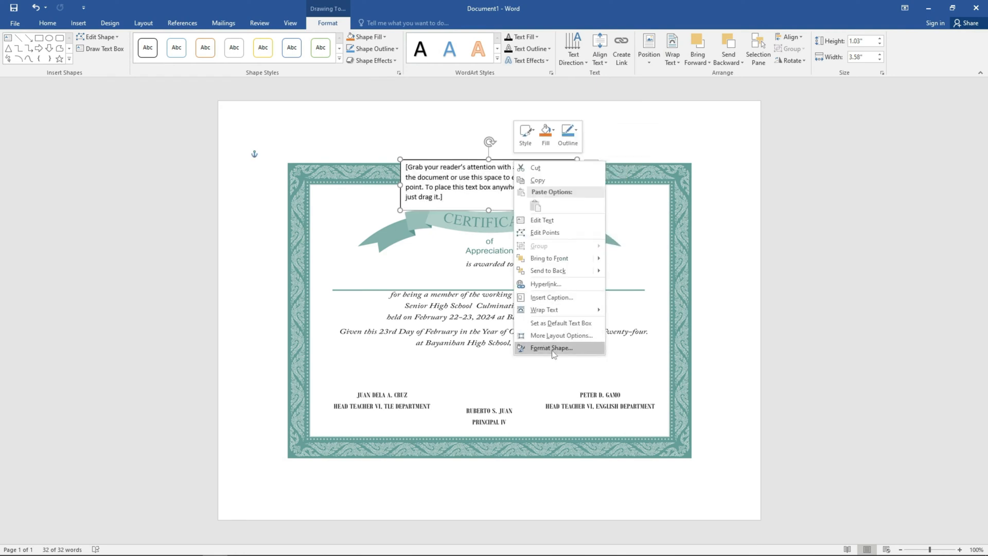
{"action": "left_click", "coordinate": [550, 347]}
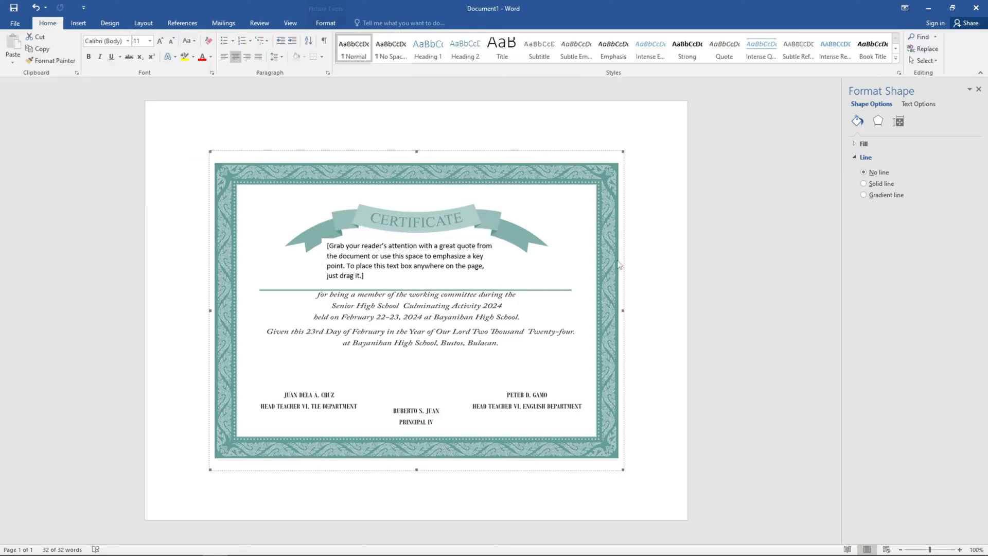
Make the text box read 'Name' in bold Adobe Caslon Pro, centred below 'is awarded to'
{"action": "left_click", "coordinate": [407, 261]}
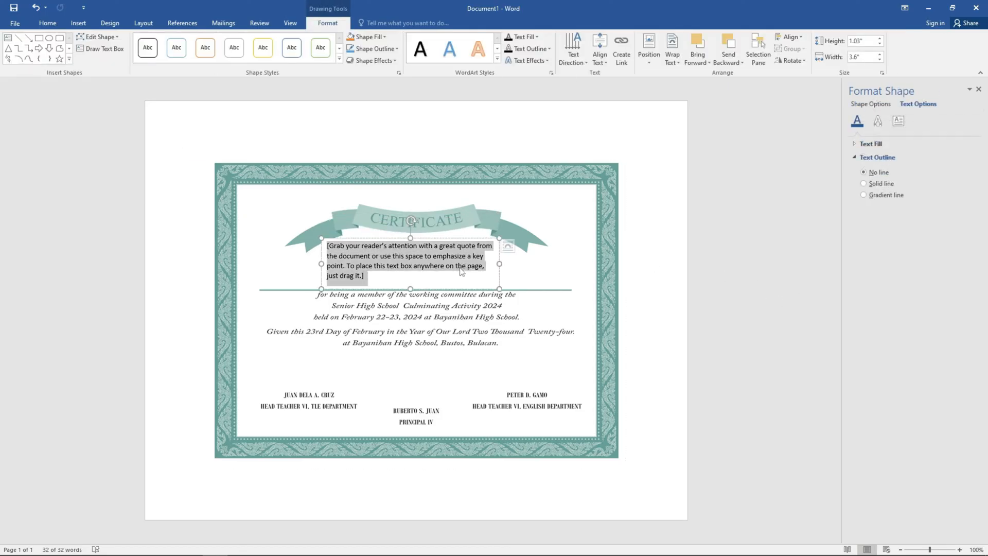
{"action": "type", "text": "Name"}
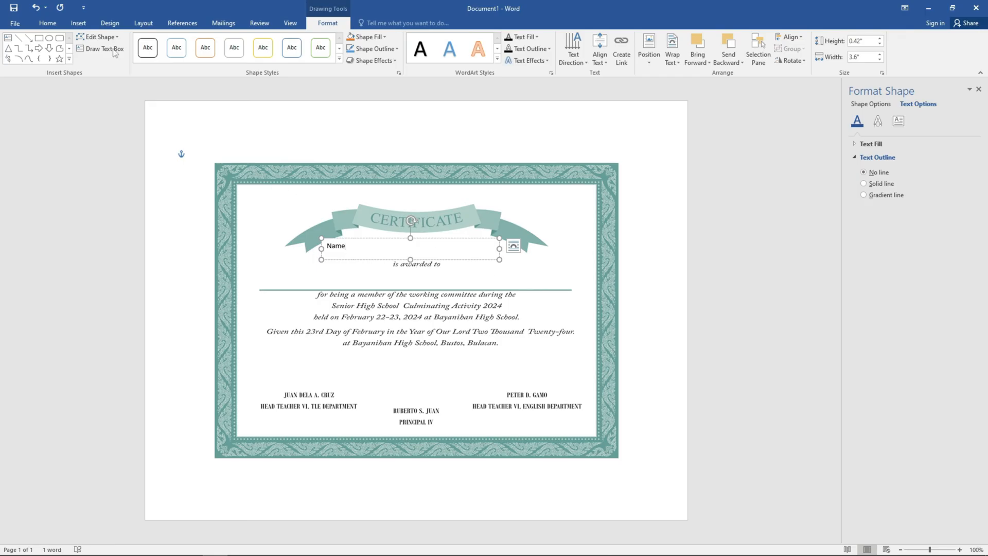
{"action": "left_click", "coordinate": [514, 246]}
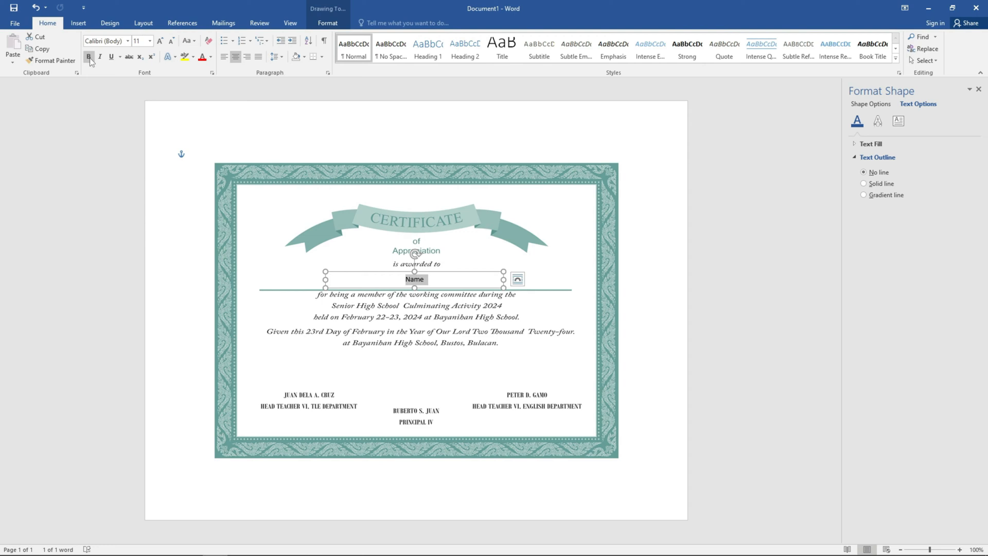
{"action": "left_click", "coordinate": [129, 42]}
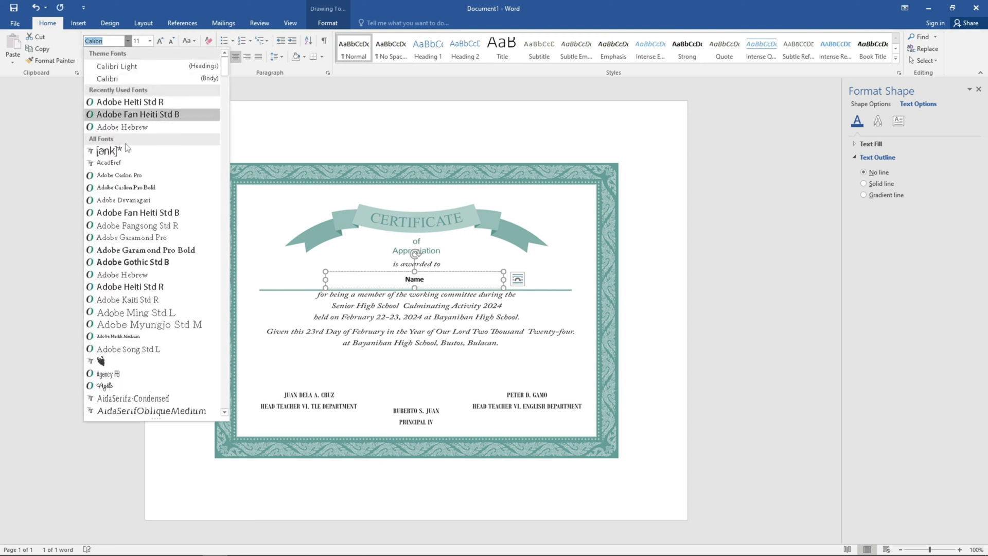
{"action": "left_click", "coordinate": [117, 175]}
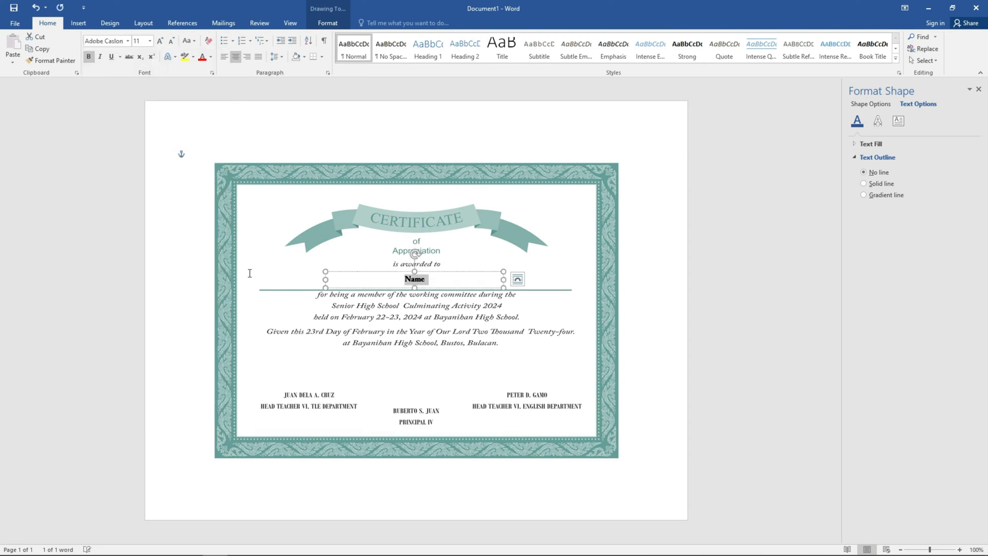
{"action": "left_click", "coordinate": [223, 23]}
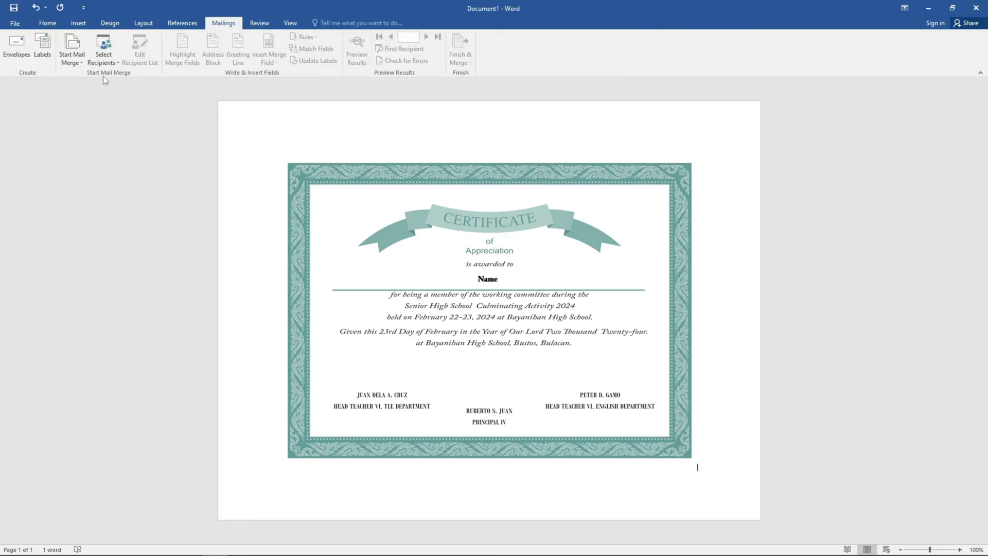
Launch the Step-by-Step Mail Merge Wizard and advance to step 3, Select recipients
{"action": "left_click", "coordinate": [71, 49]}
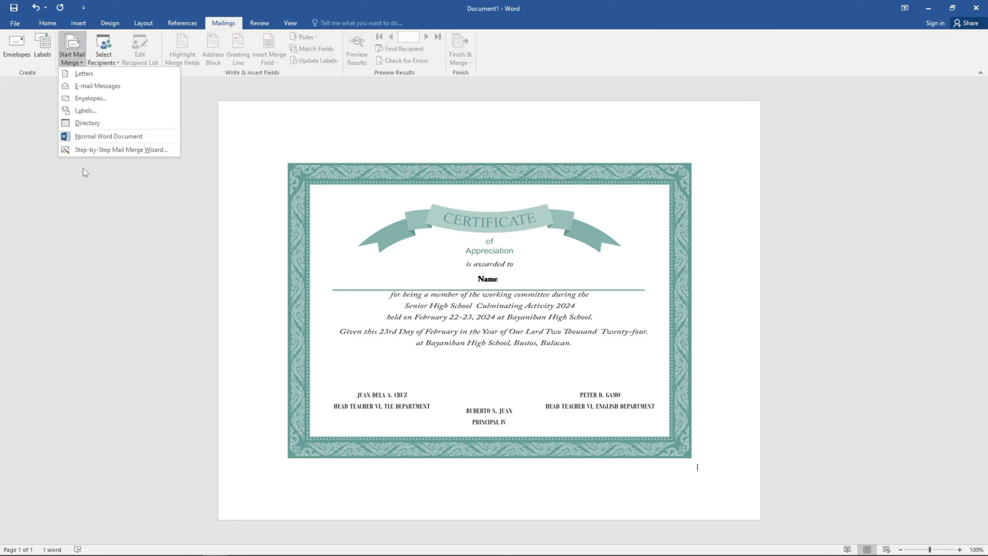
{"action": "left_click", "coordinate": [120, 149]}
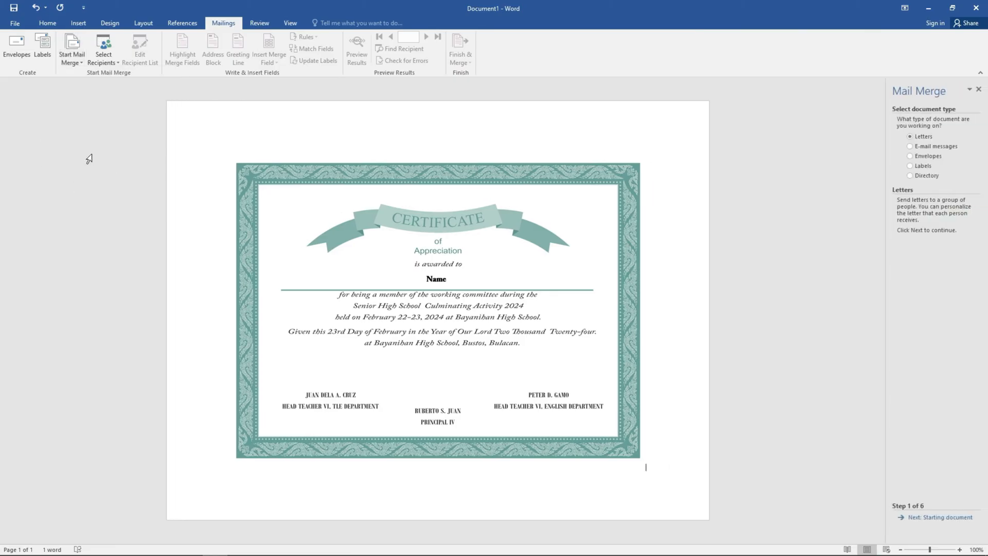
{"action": "mouse_move", "coordinate": [939, 517]}
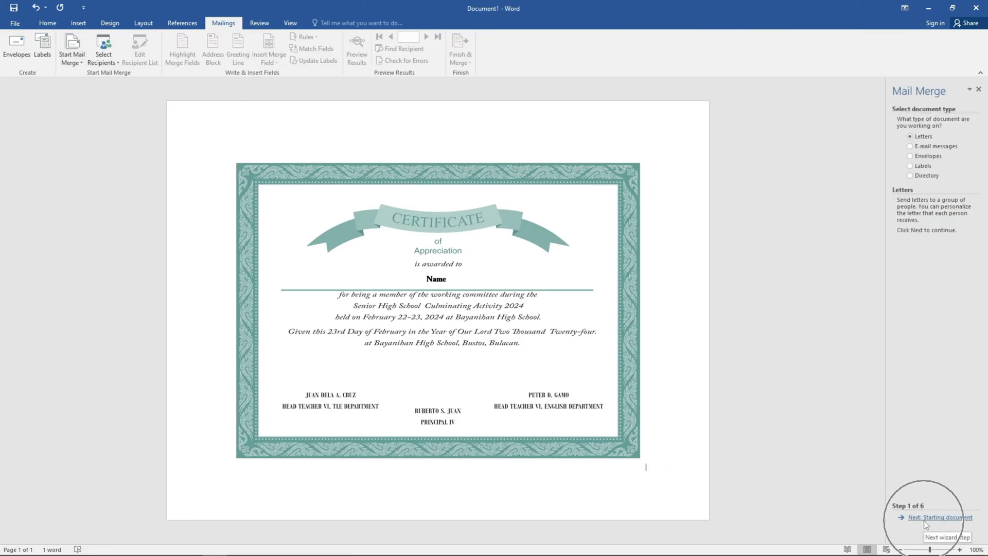
{"action": "left_click", "coordinate": [944, 517]}
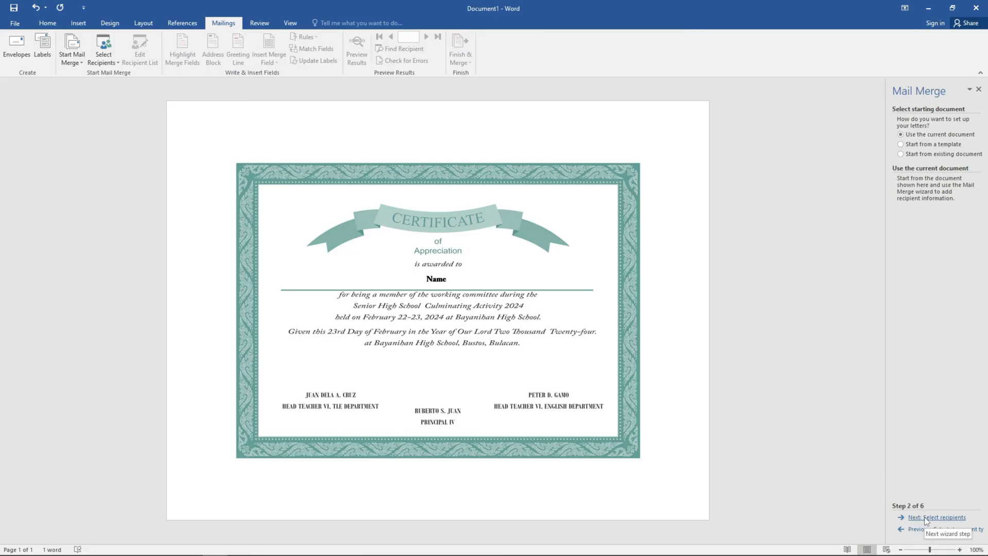
{"action": "left_click", "coordinate": [938, 517]}
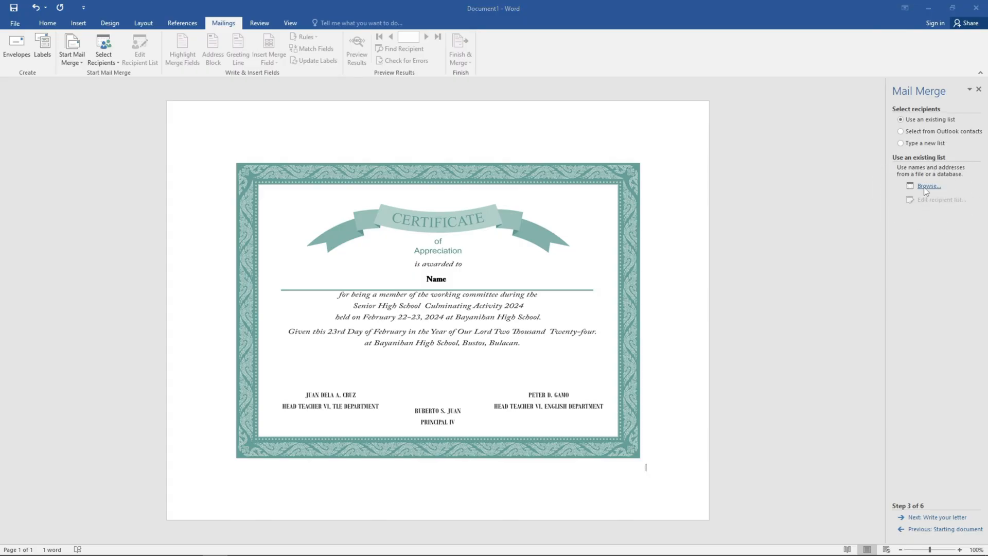
Connect Sheet1$ of List of names.xlsx, with column headers, as the recipient list
{"action": "left_click", "coordinate": [928, 186]}
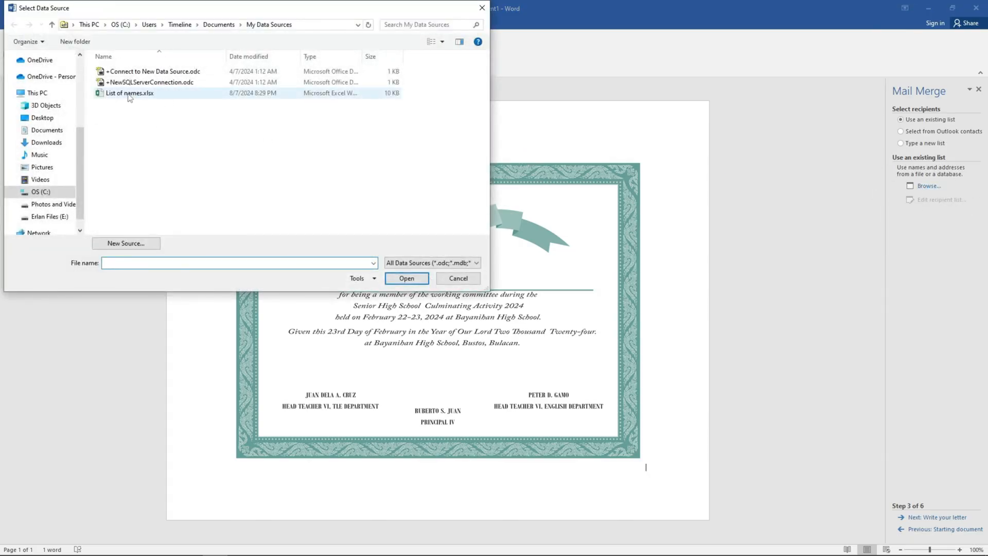
{"action": "left_click", "coordinate": [407, 278]}
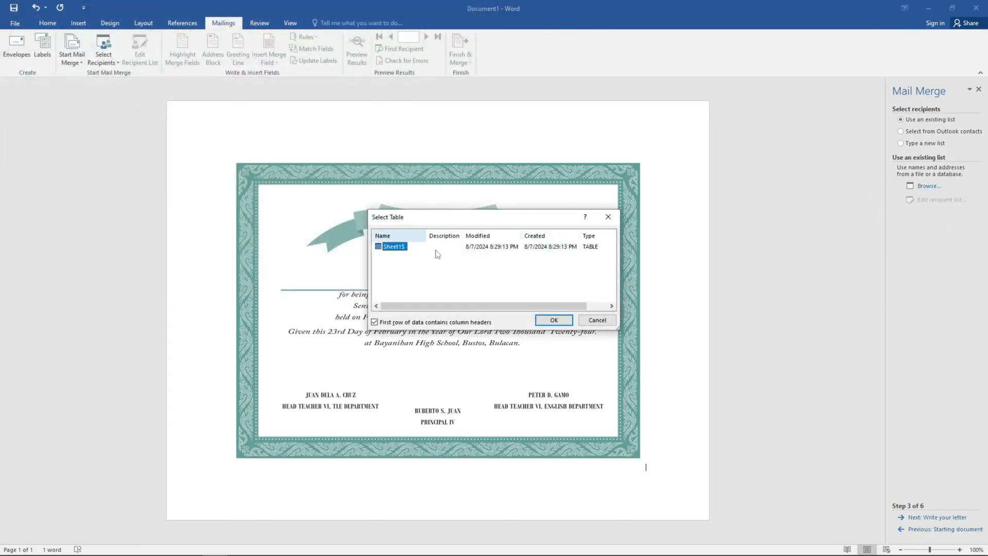
{"action": "left_click", "coordinate": [552, 319]}
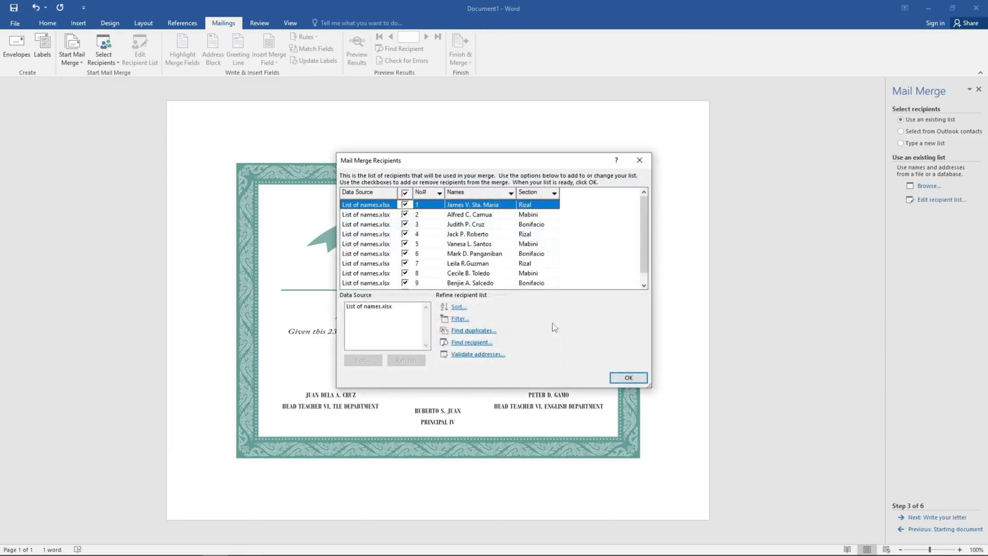
{"action": "left_click", "coordinate": [627, 377]}
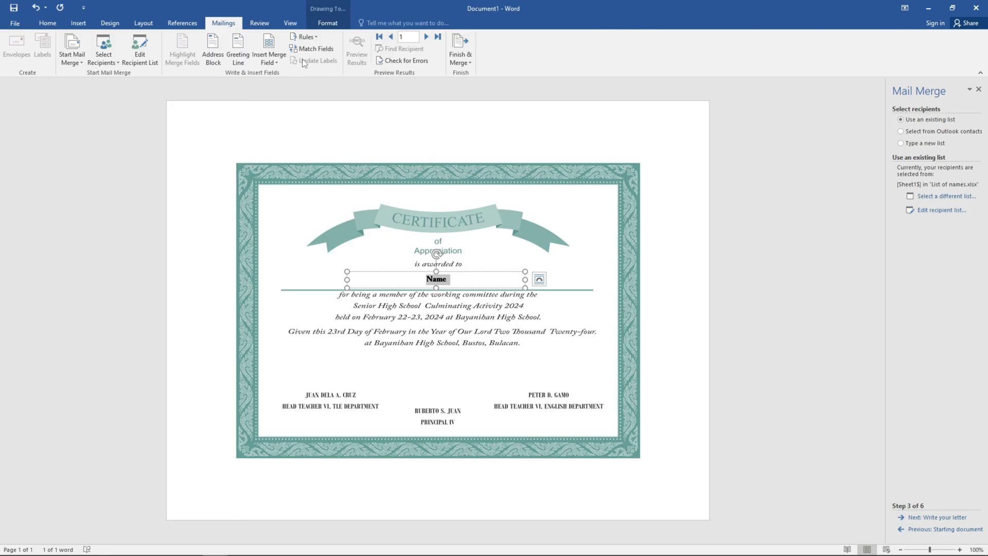
Insert the «Names» merge field in place of the Name placeholder
{"action": "left_click", "coordinate": [539, 278]}
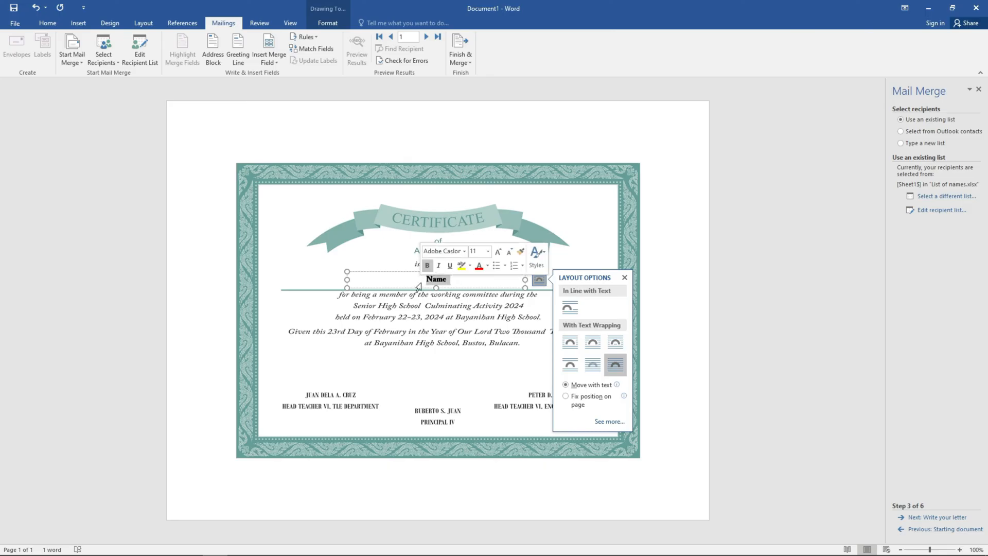
{"action": "left_click", "coordinate": [267, 49]}
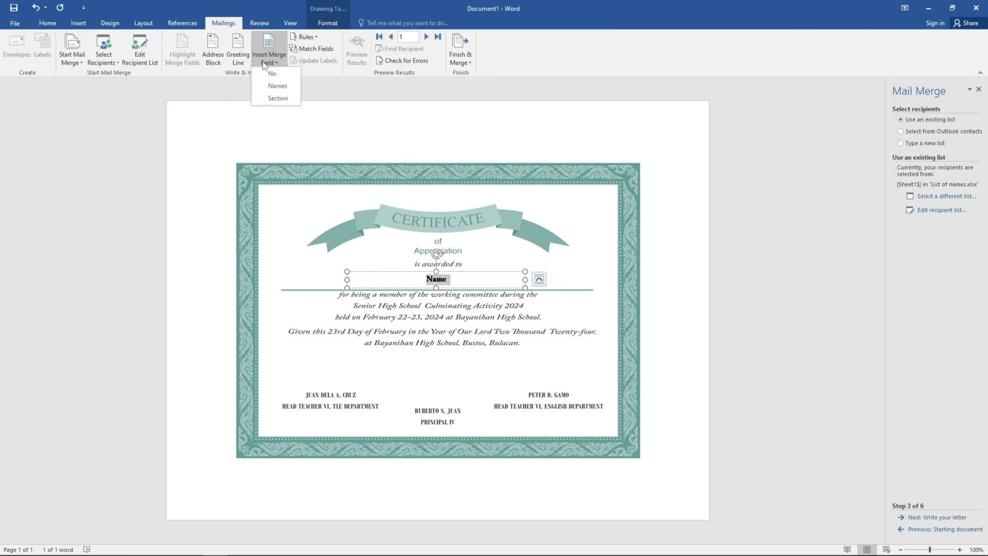
{"action": "mouse_move", "coordinate": [278, 85]}
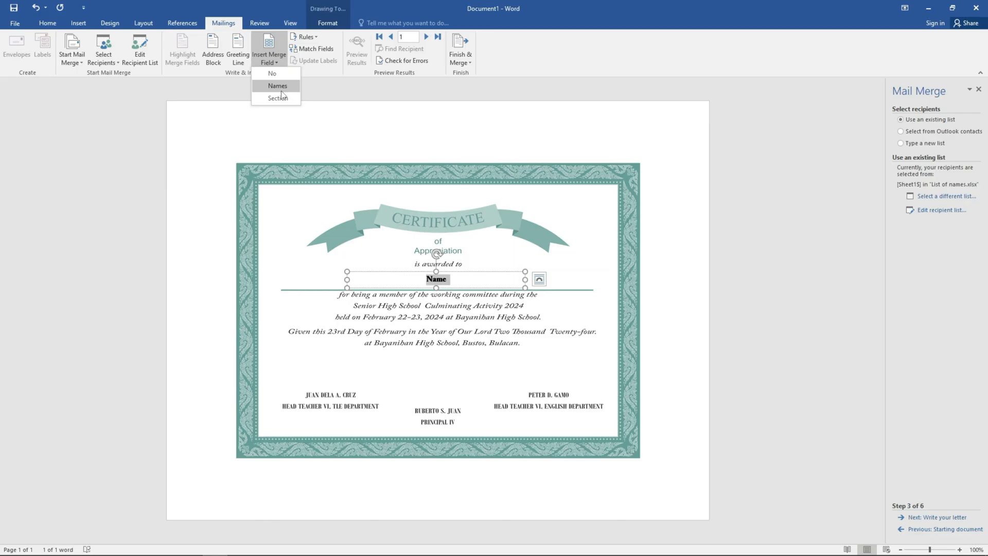
{"action": "left_click", "coordinate": [277, 86]}
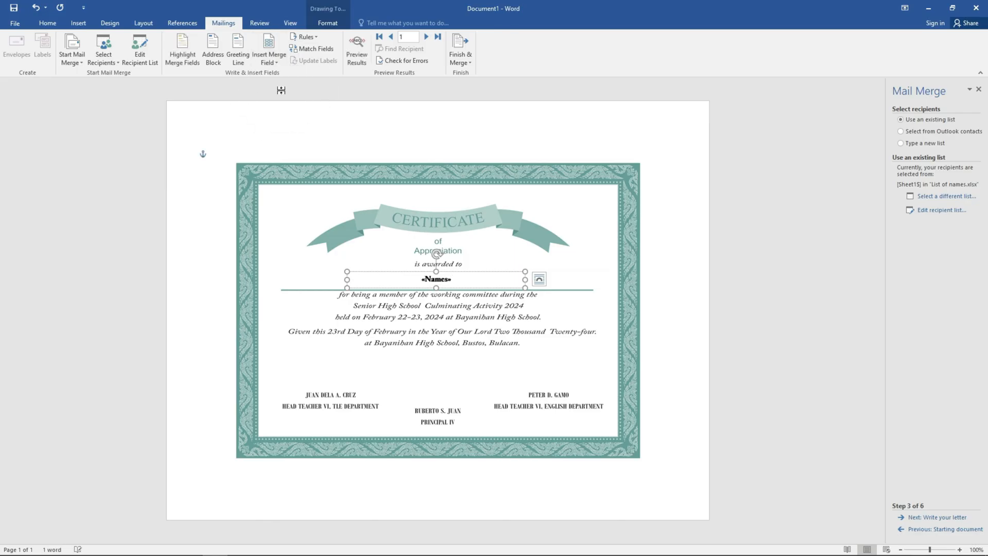
Preview the merged certificates and step through records to the tenth recipient
{"action": "left_click", "coordinate": [356, 49]}
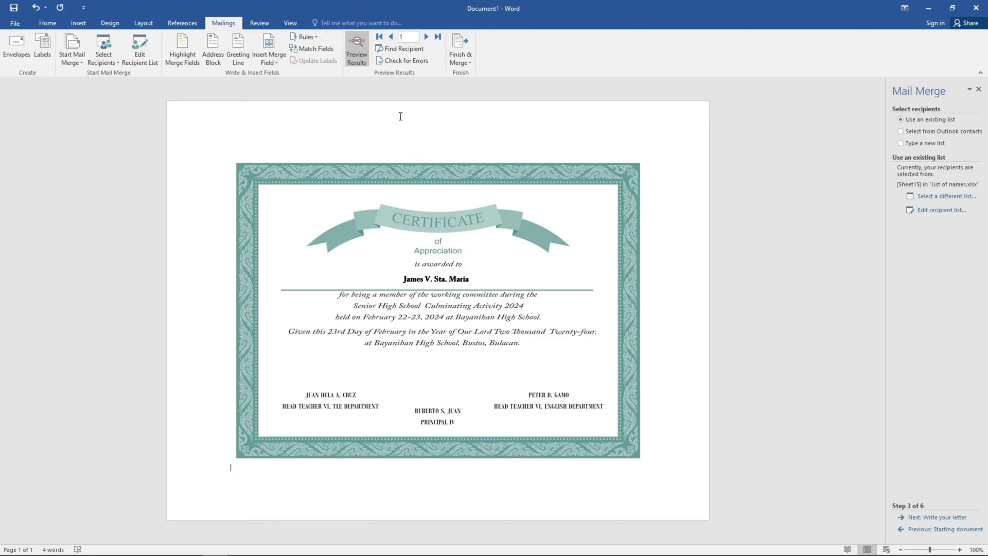
{"action": "left_click", "coordinate": [426, 36]}
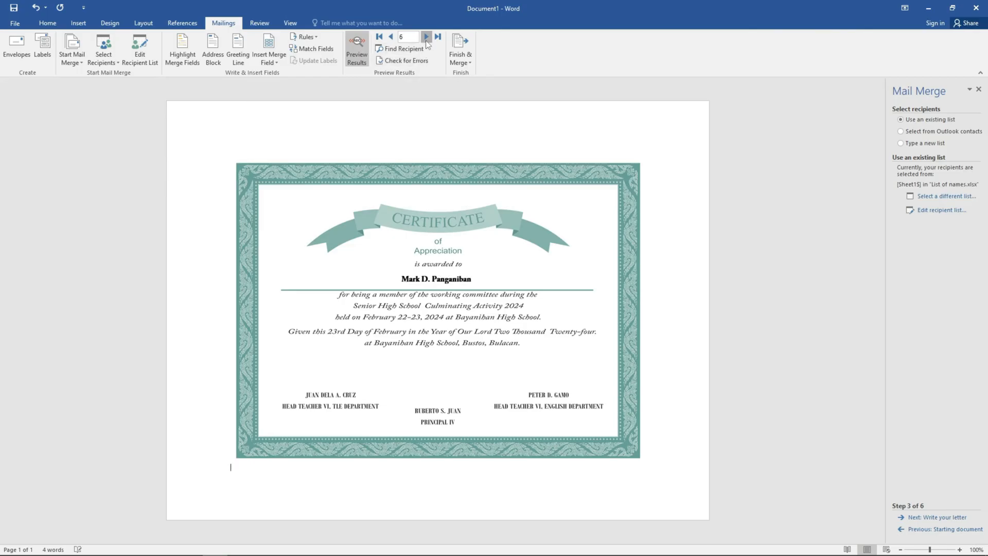
{"action": "left_click", "coordinate": [426, 36]}
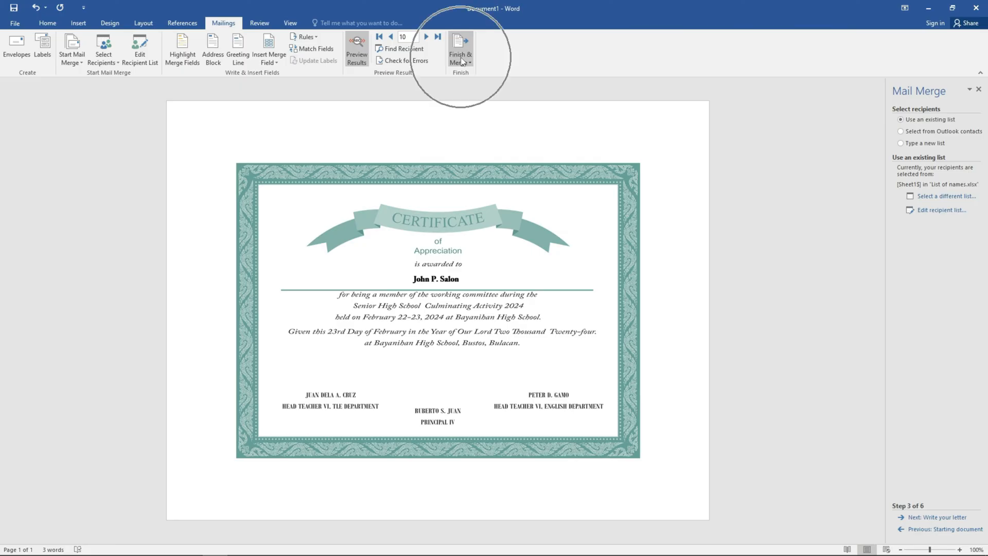
Merge to Print Documents, try a 1–6 record range, then confirm printing all records
{"action": "left_click", "coordinate": [460, 49]}
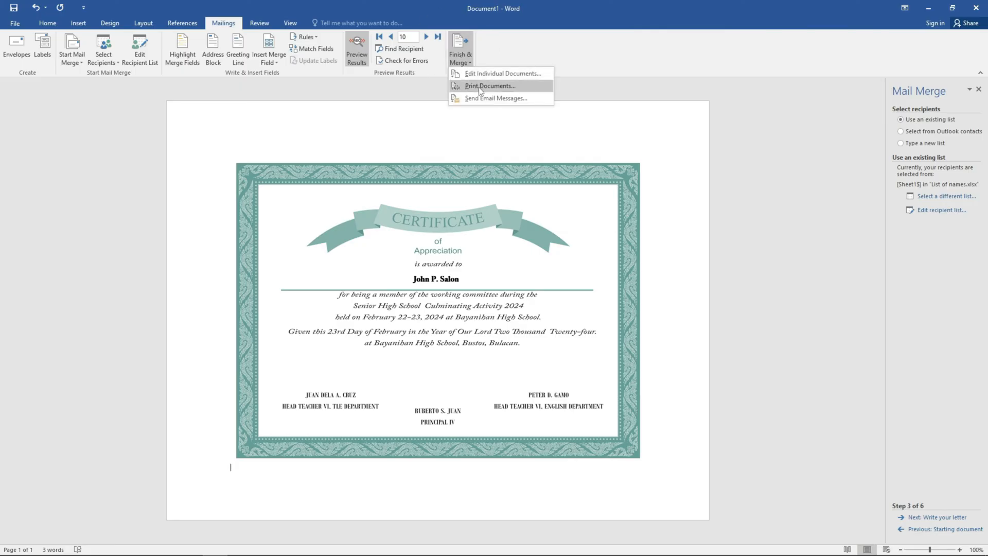
{"action": "left_click", "coordinate": [490, 86]}
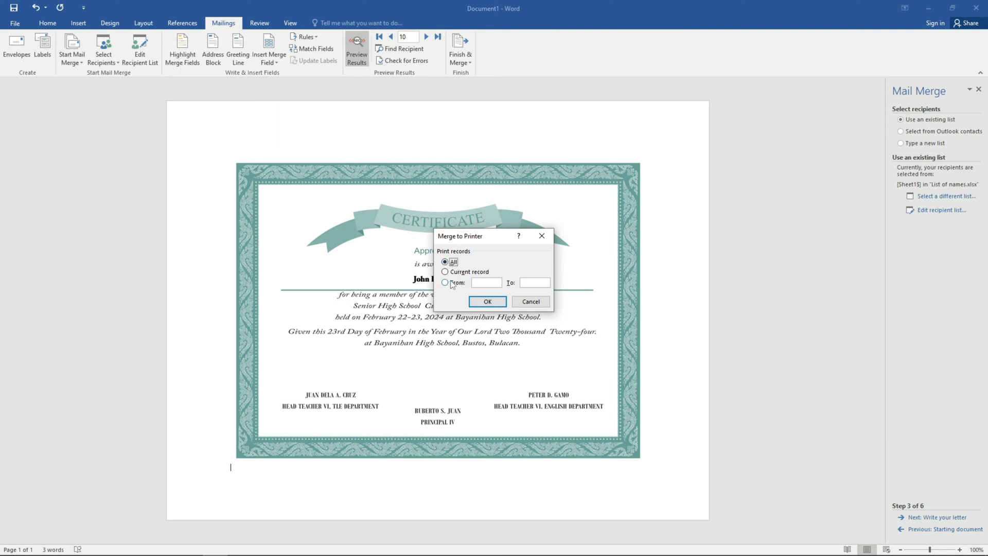
{"action": "left_click", "coordinate": [446, 282]}
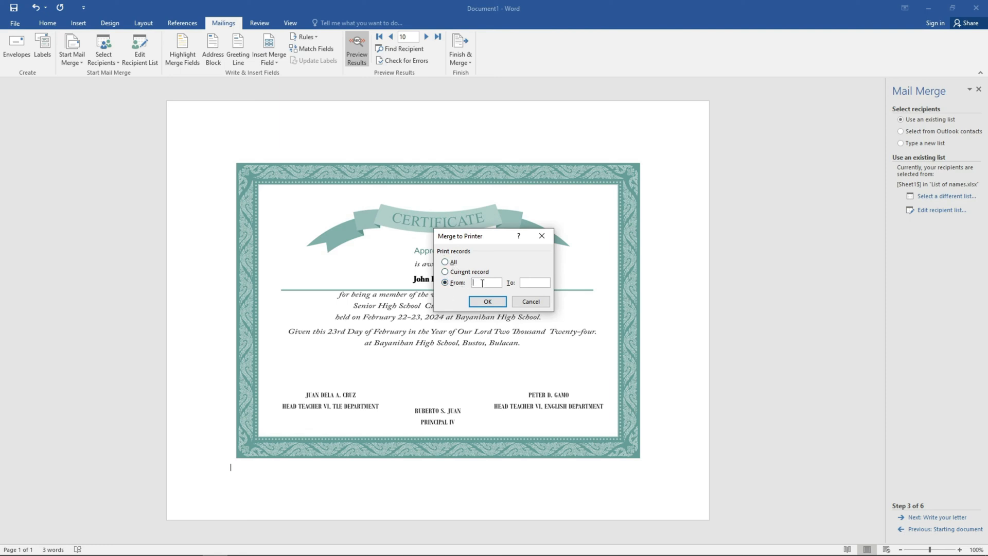
{"action": "type", "text": "1"}
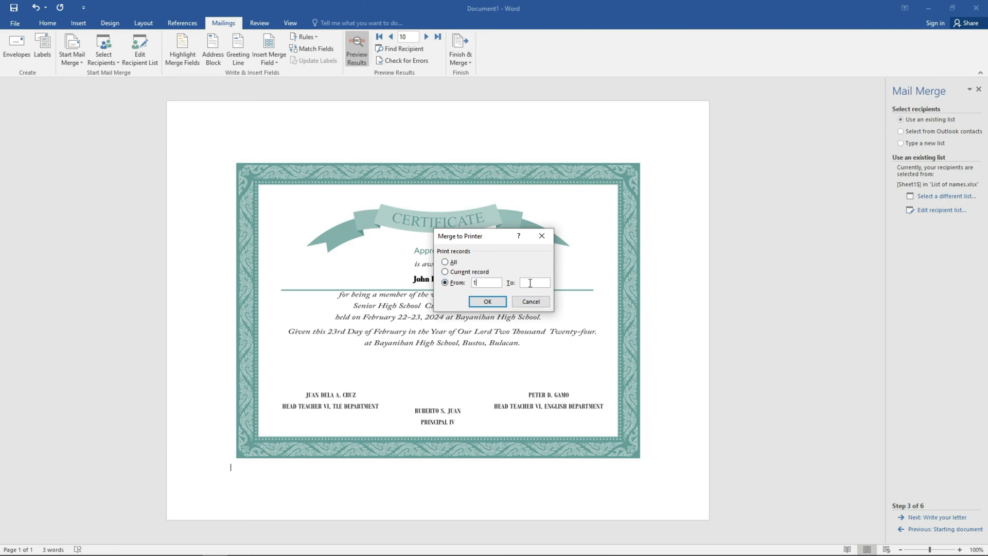
{"action": "type", "text": "6"}
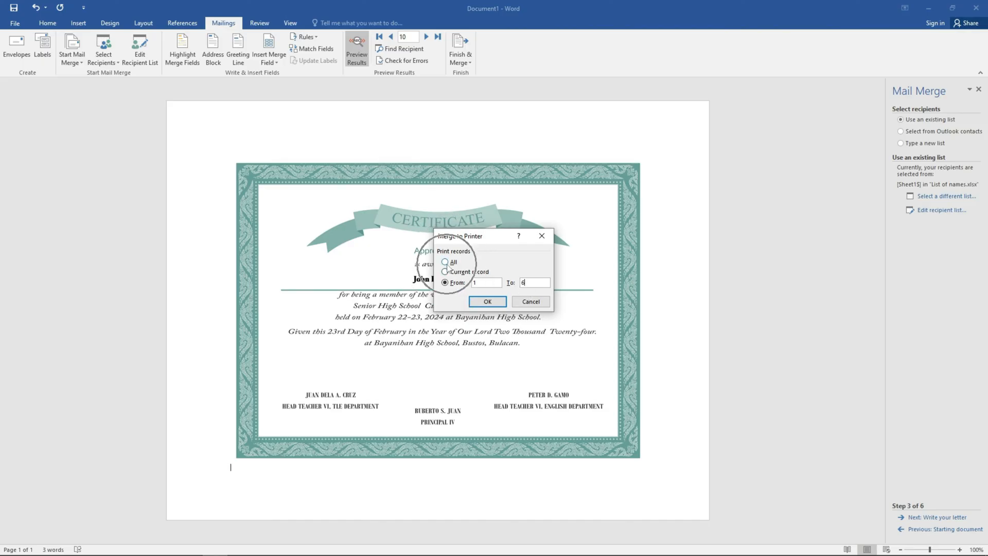
{"action": "left_click", "coordinate": [446, 261]}
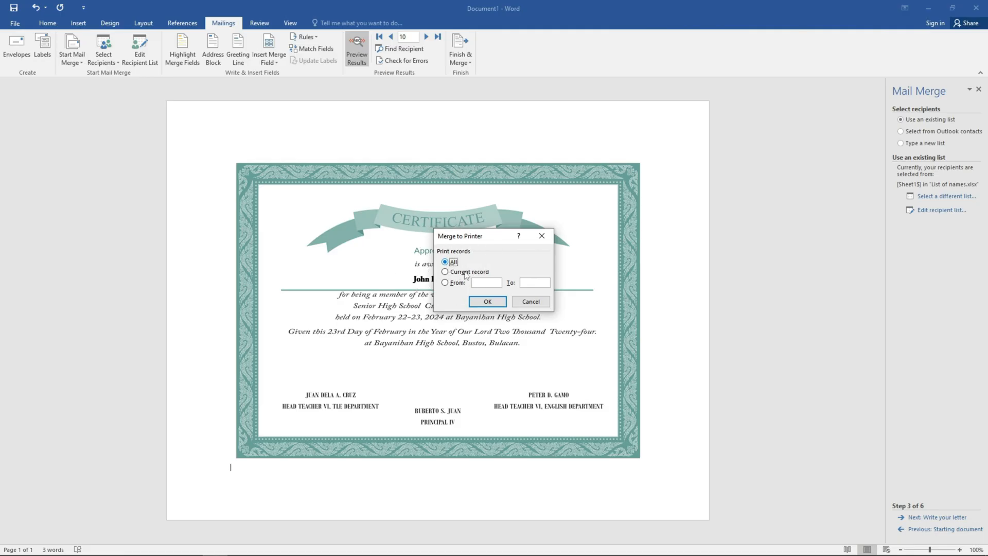
{"action": "left_click", "coordinate": [487, 301]}
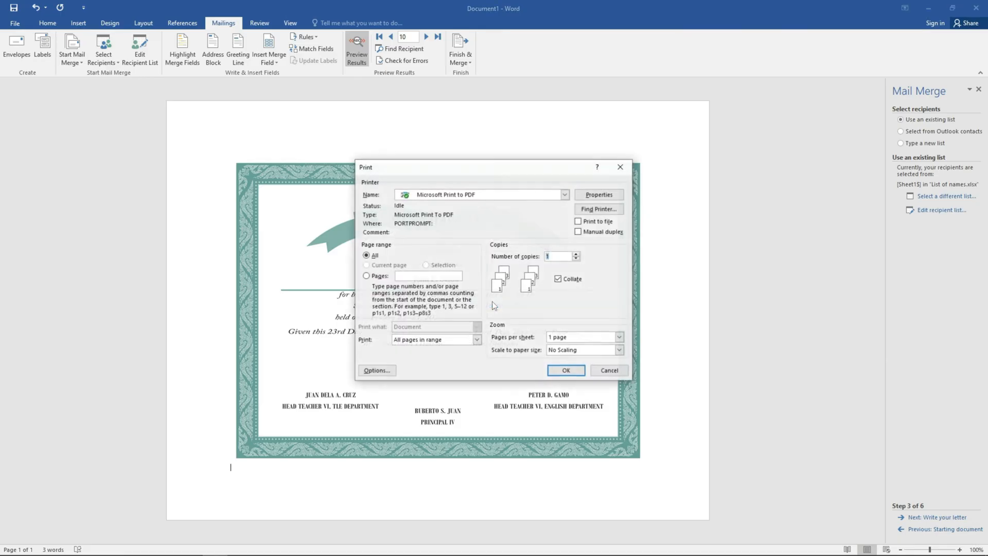
Print the merged certificates with Microsoft Print to PDF and save the output file
{"action": "left_click", "coordinate": [564, 194]}
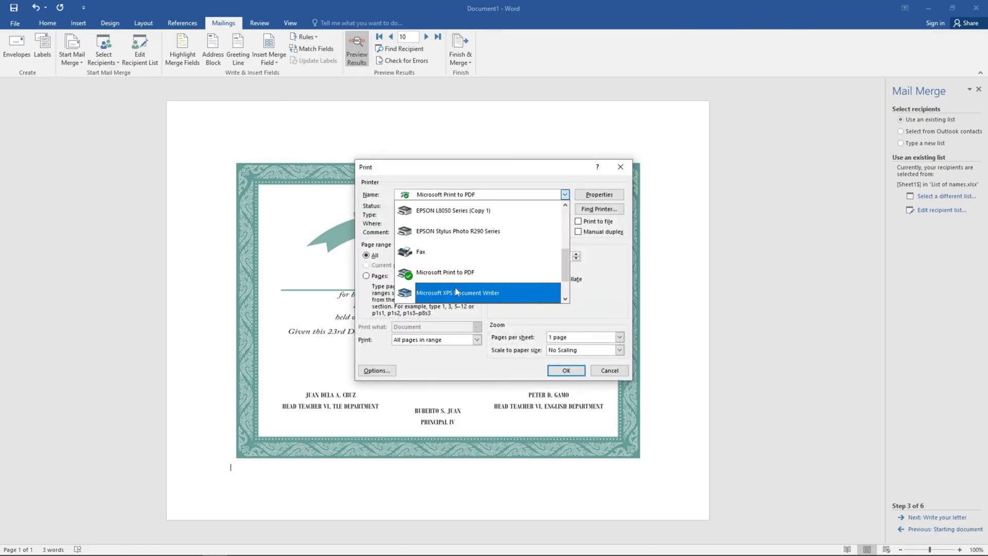
{"action": "mouse_move", "coordinate": [464, 210]}
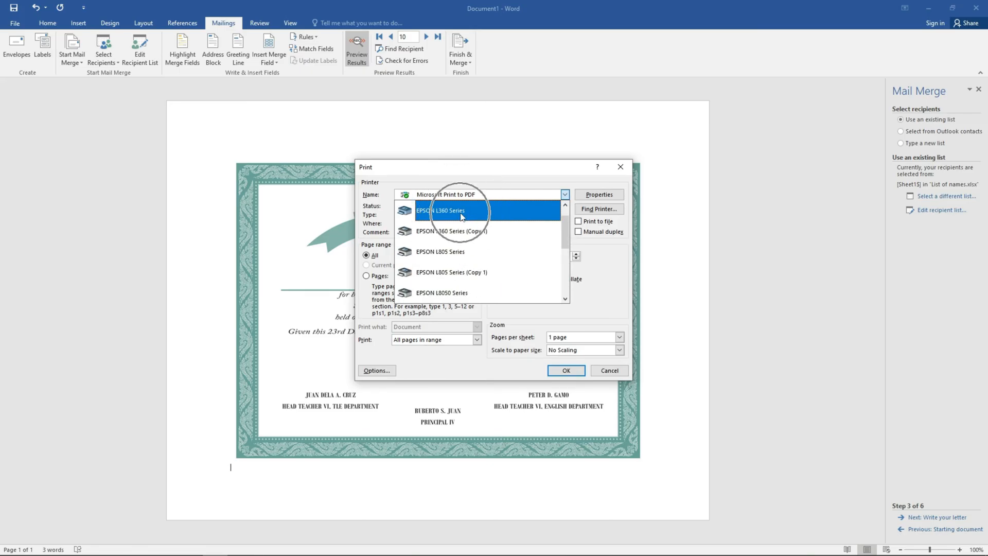
{"action": "left_click", "coordinate": [447, 194]}
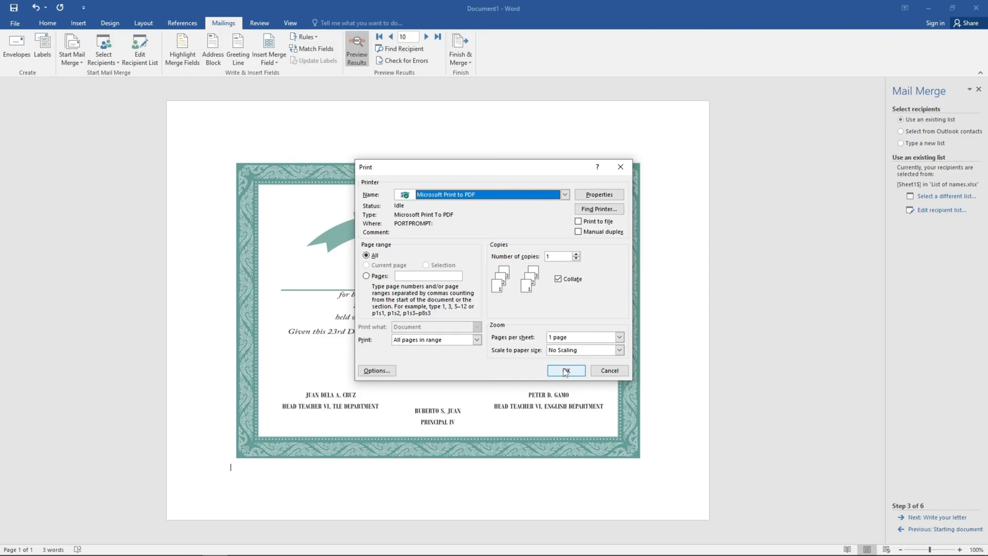
{"action": "left_click", "coordinate": [564, 371]}
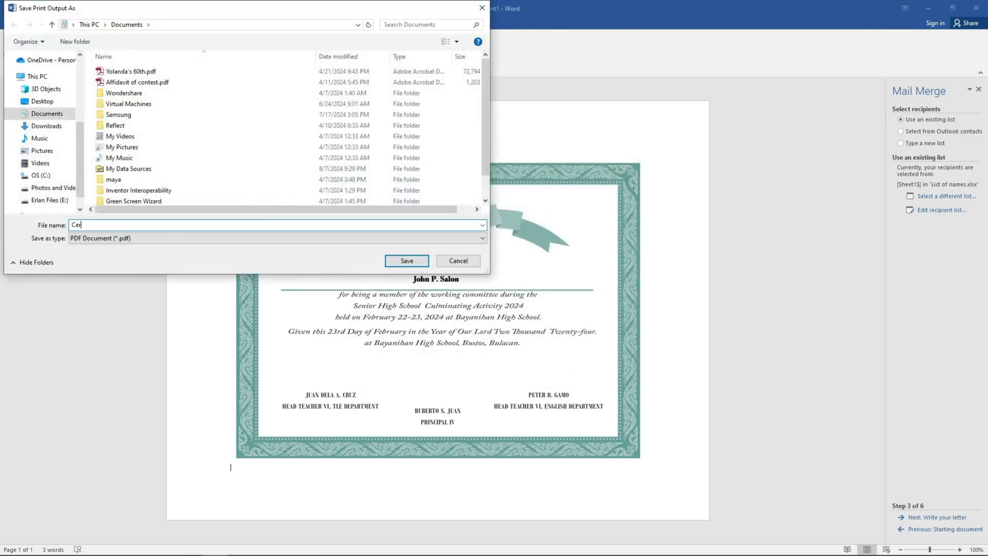
{"action": "left_click", "coordinate": [407, 260]}
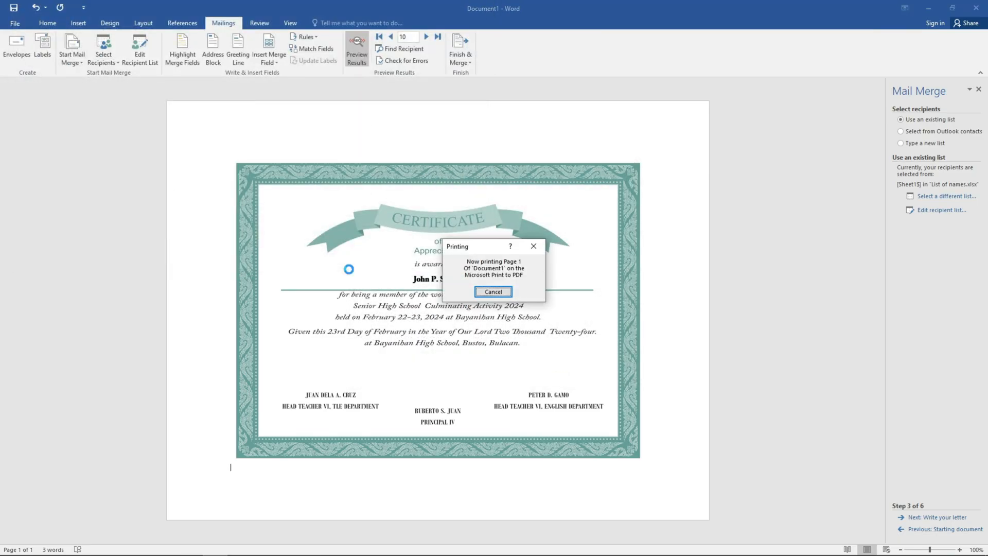
Open Certificate.pdf in Adobe Reader and browse its ten pages as thumbnails
{"action": "left_click", "coordinate": [494, 291]}
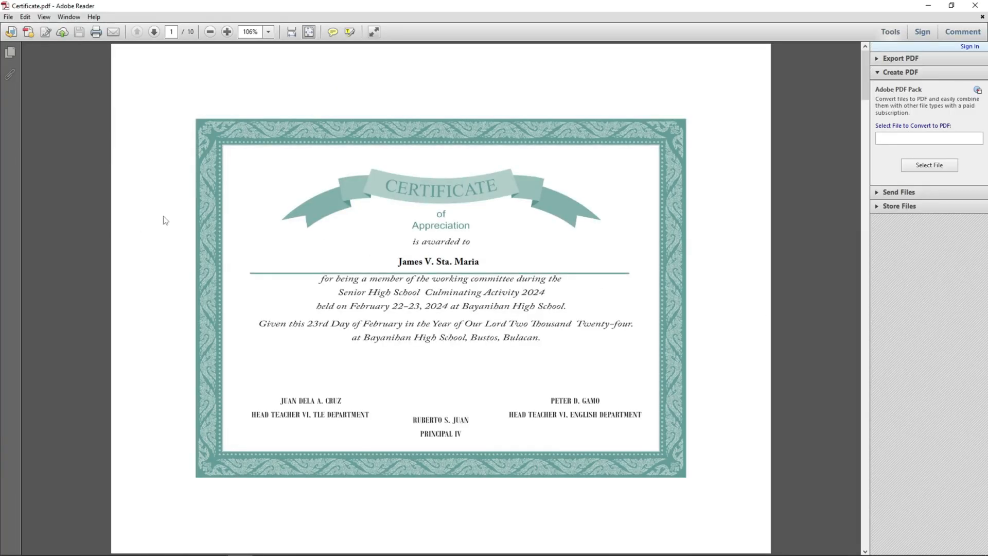
{"action": "left_click", "coordinate": [11, 52]}
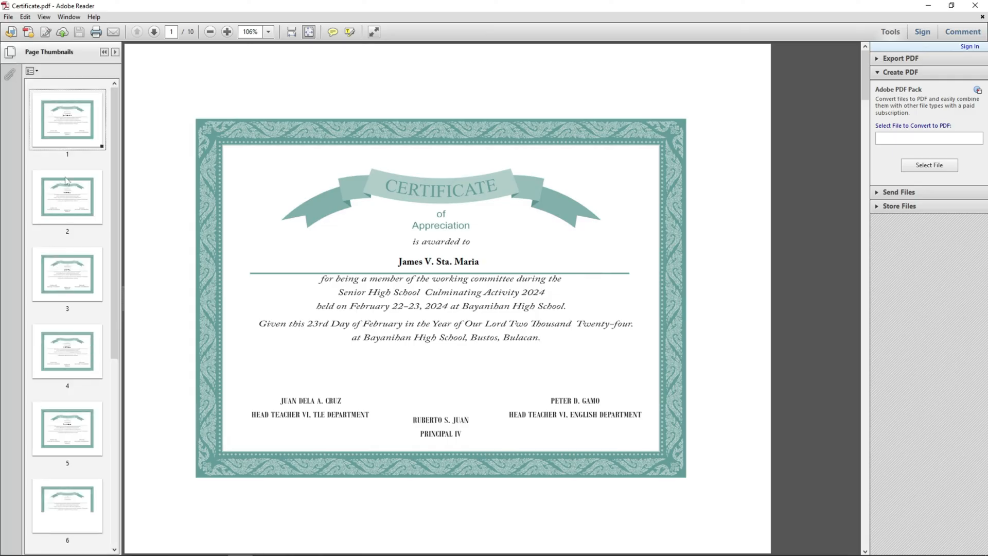
{"action": "left_click", "coordinate": [67, 309]}
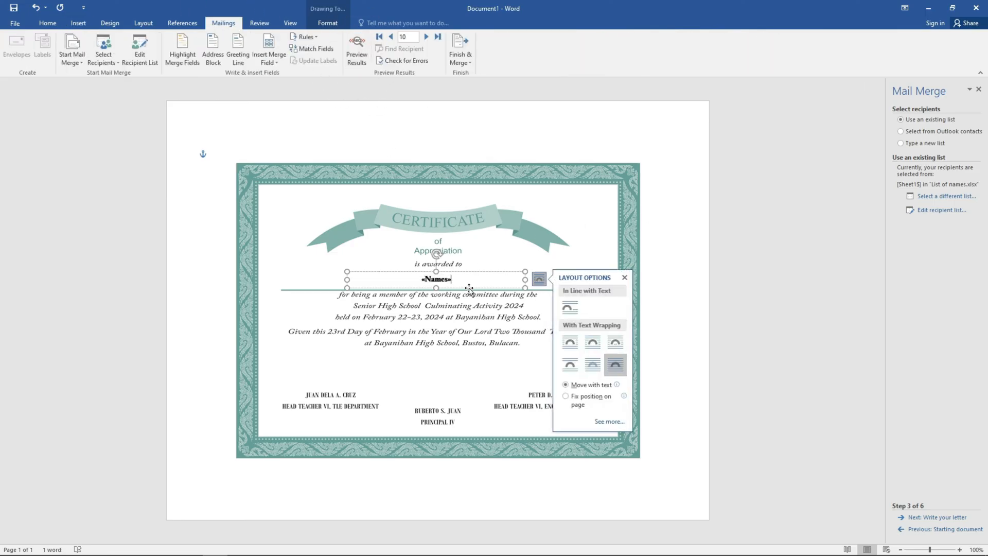
Type the label 'Section:' after the «Names» field on the certificate
{"action": "type", "text": "Section:"}
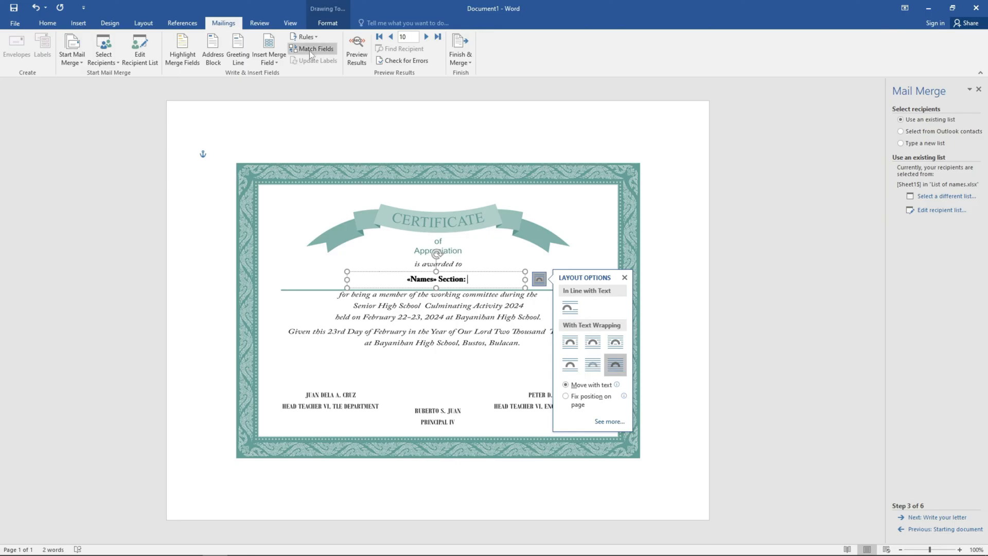
{"action": "mouse_move", "coordinate": [315, 61]}
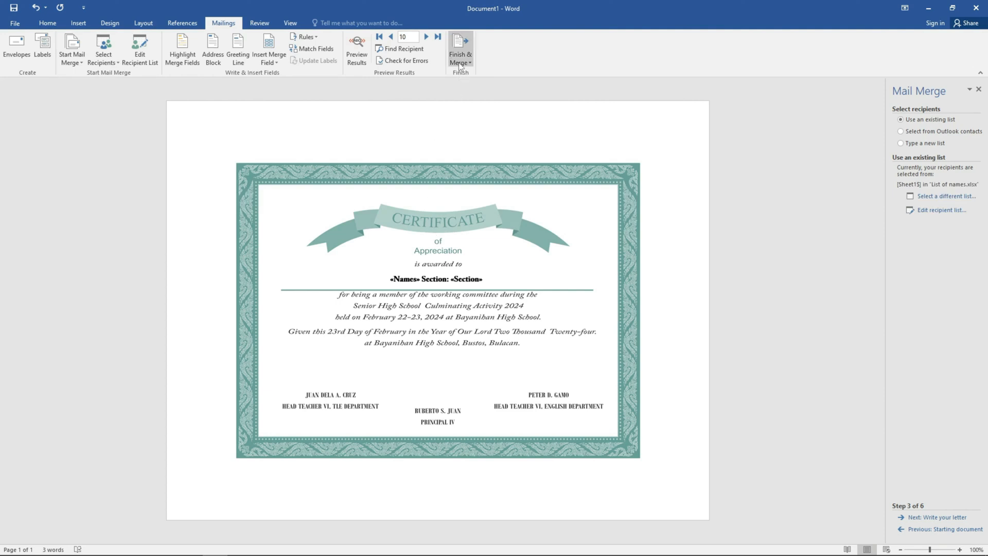
Merge all certificate records to print with Microsoft Print to PDF
{"action": "left_click", "coordinate": [460, 50]}
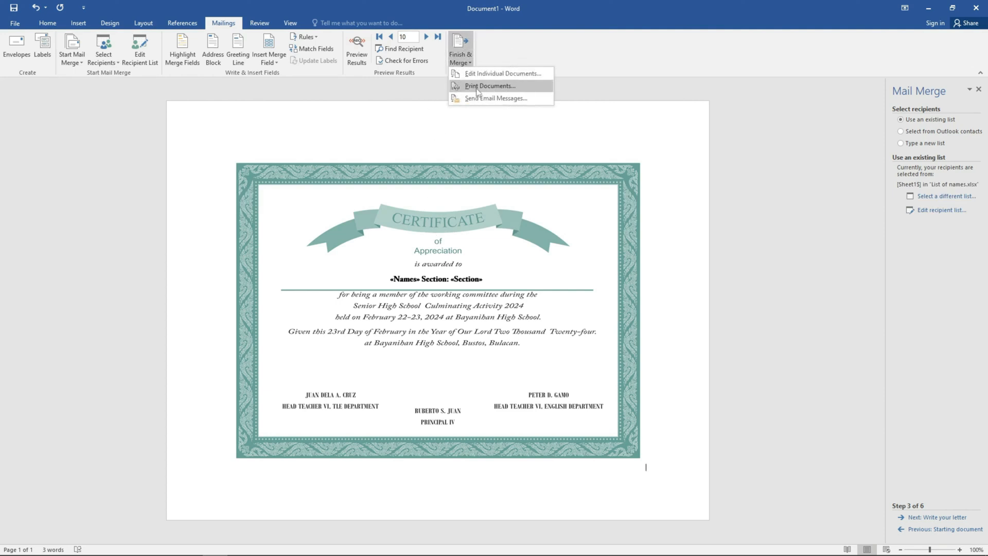
{"action": "left_click", "coordinate": [491, 86]}
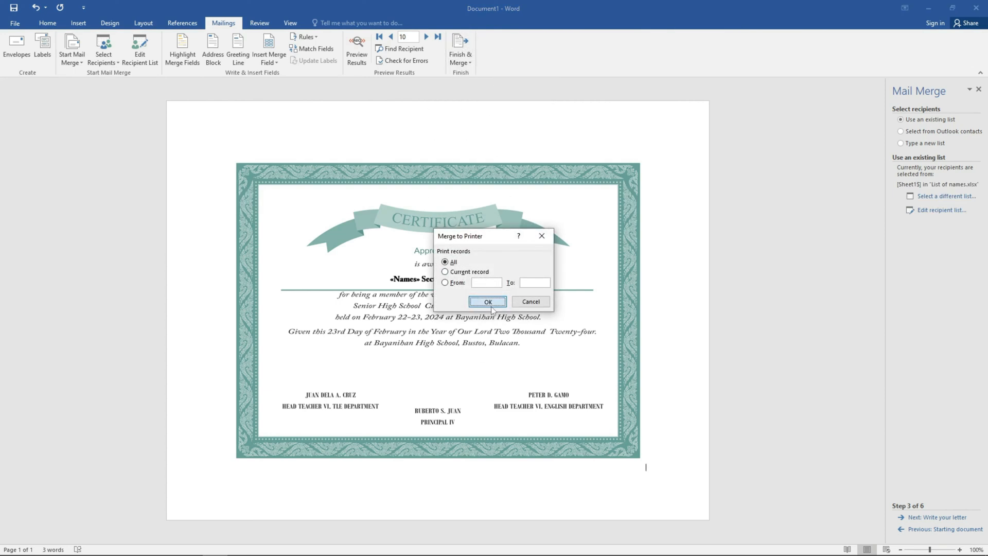
{"action": "left_click", "coordinate": [486, 302]}
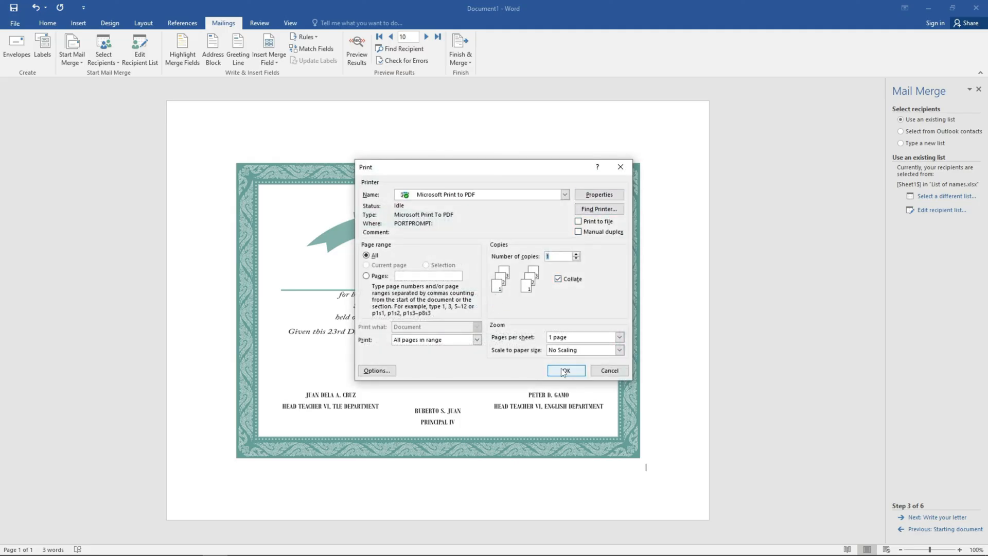
{"action": "left_click", "coordinate": [564, 370]}
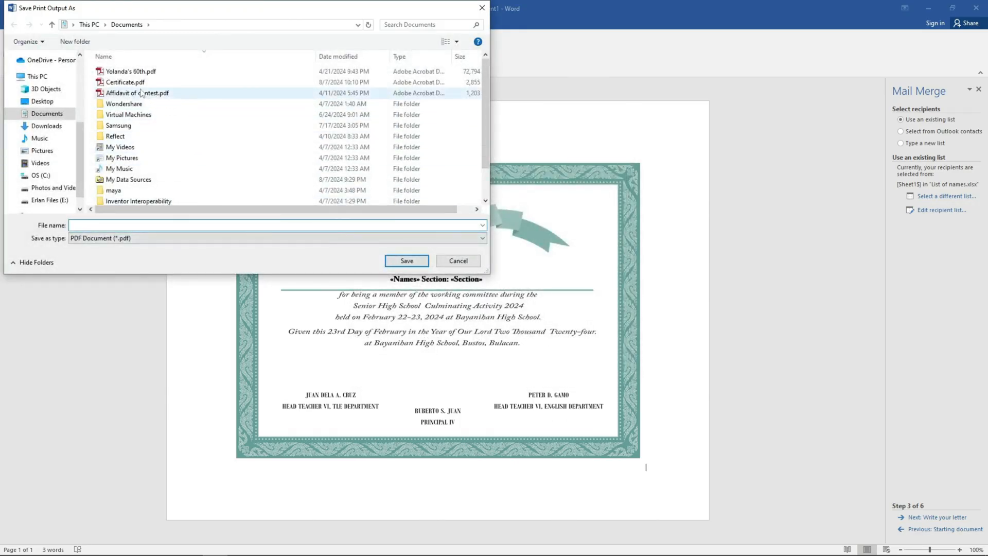
Save the output over Certificate.pdf and open the new PDF
{"action": "left_click", "coordinate": [125, 81]}
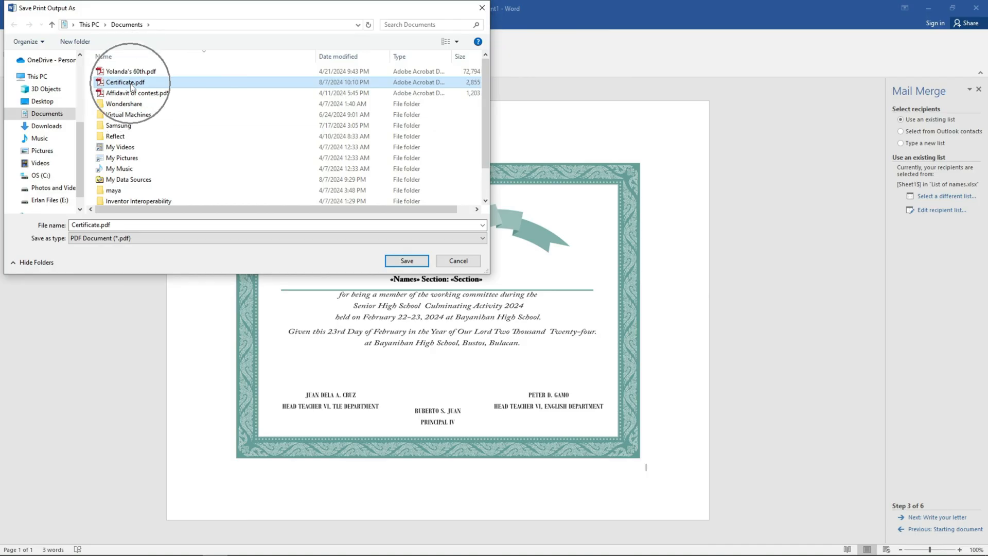
{"action": "left_click", "coordinate": [406, 261]}
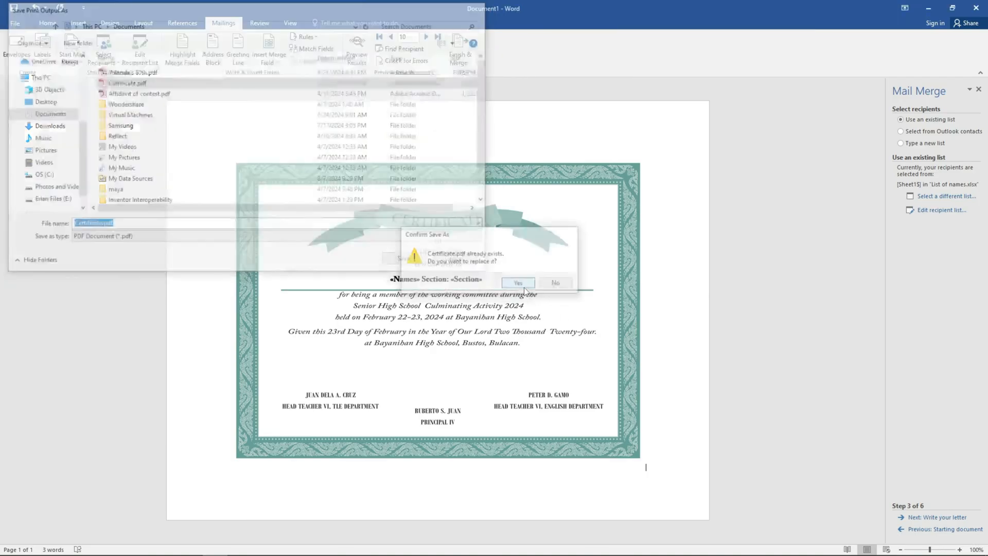
{"action": "left_click", "coordinate": [517, 282]}
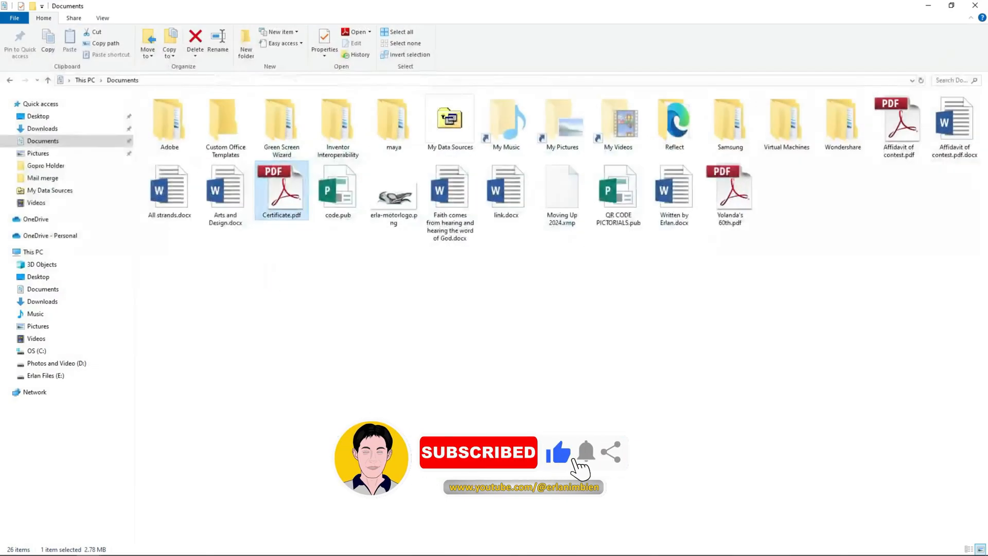
{"action": "double_click", "coordinate": [281, 189]}
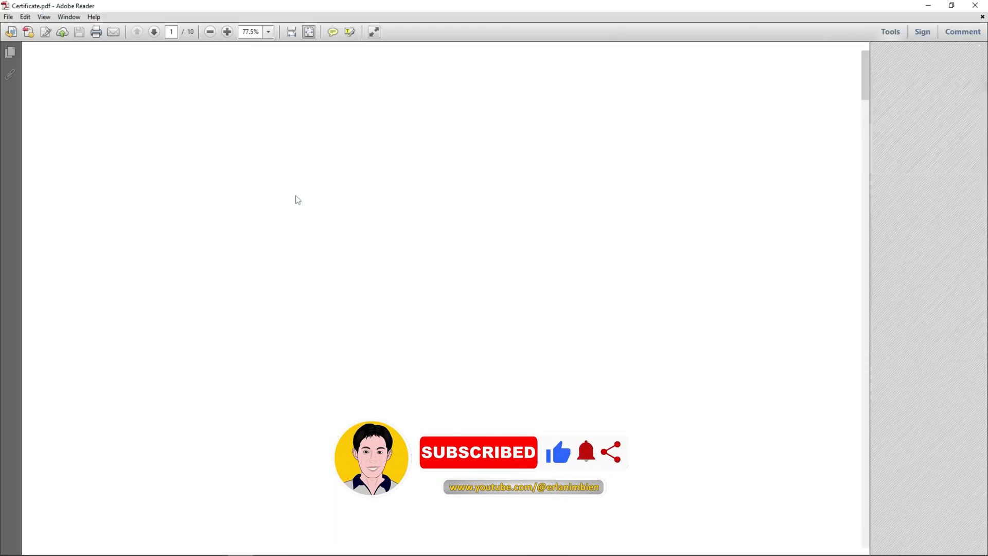